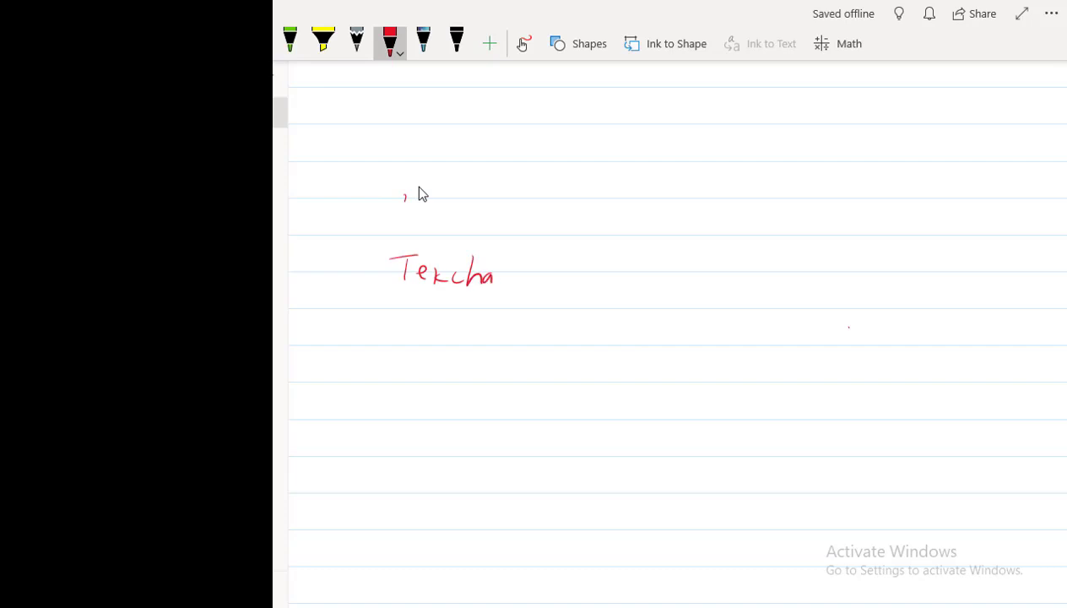
Step: Handwrite Tekchand Deshwal's name in red with a circled rank 7, UPSC ESE 2017
{"action": "left_click_drag", "start_coordinate": [524, 274], "coordinate": [608, 287]}
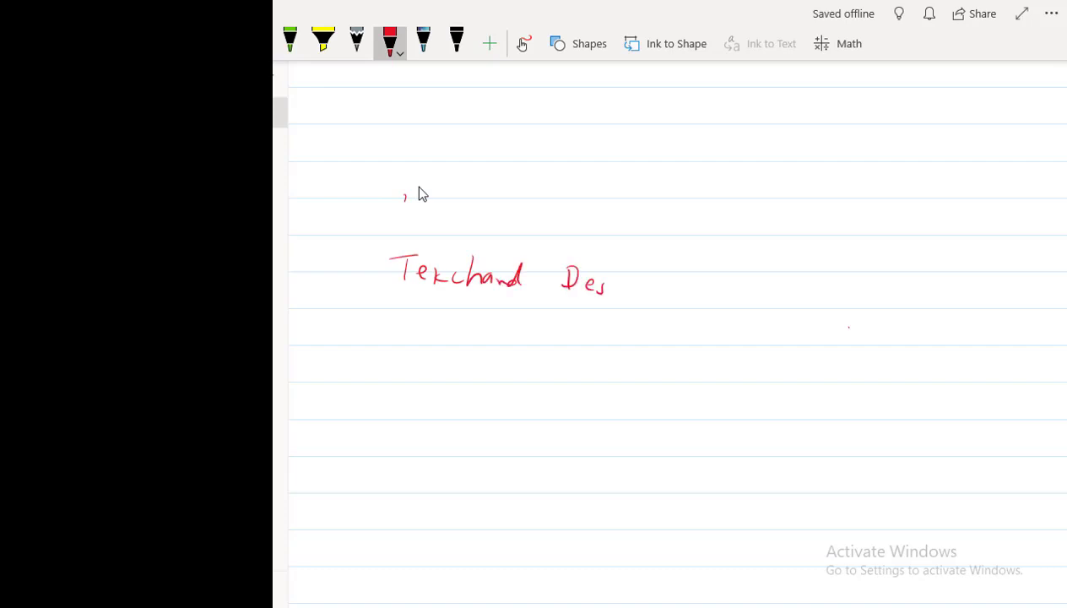
{"action": "left_click_drag", "start_coordinate": [608, 279], "coordinate": [684, 283]}
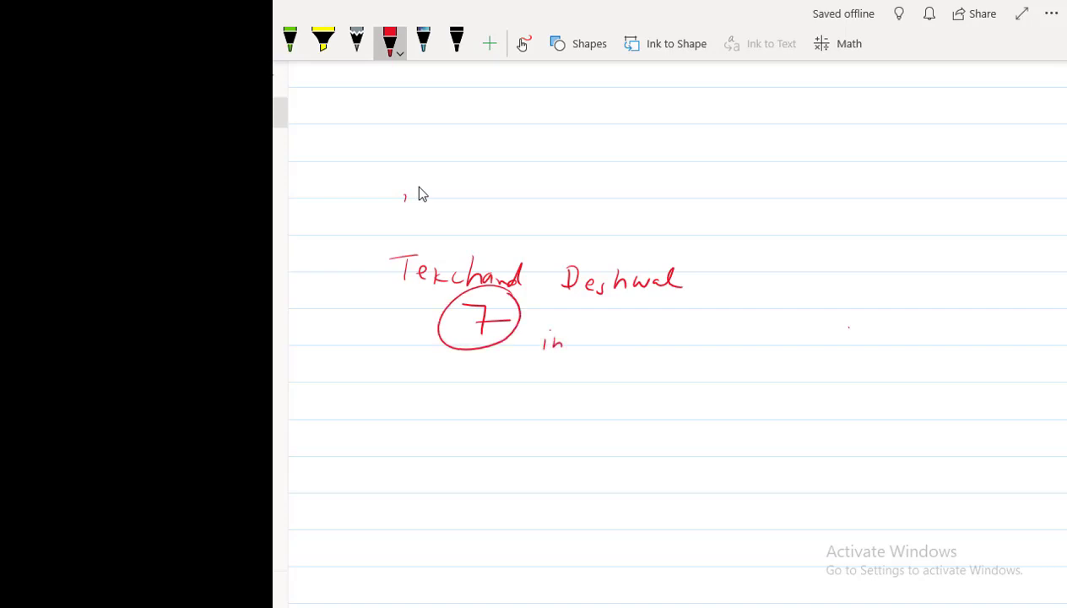
{"action": "left_click_drag", "start_coordinate": [574, 341], "coordinate": [692, 341]}
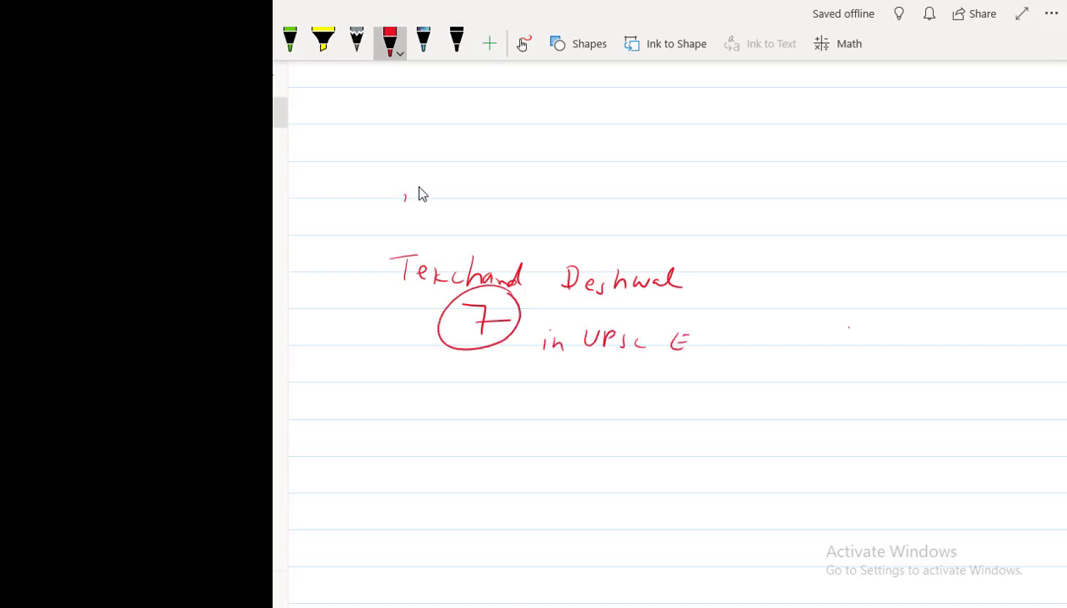
{"action": "left_click_drag", "start_coordinate": [689, 341], "coordinate": [763, 347]}
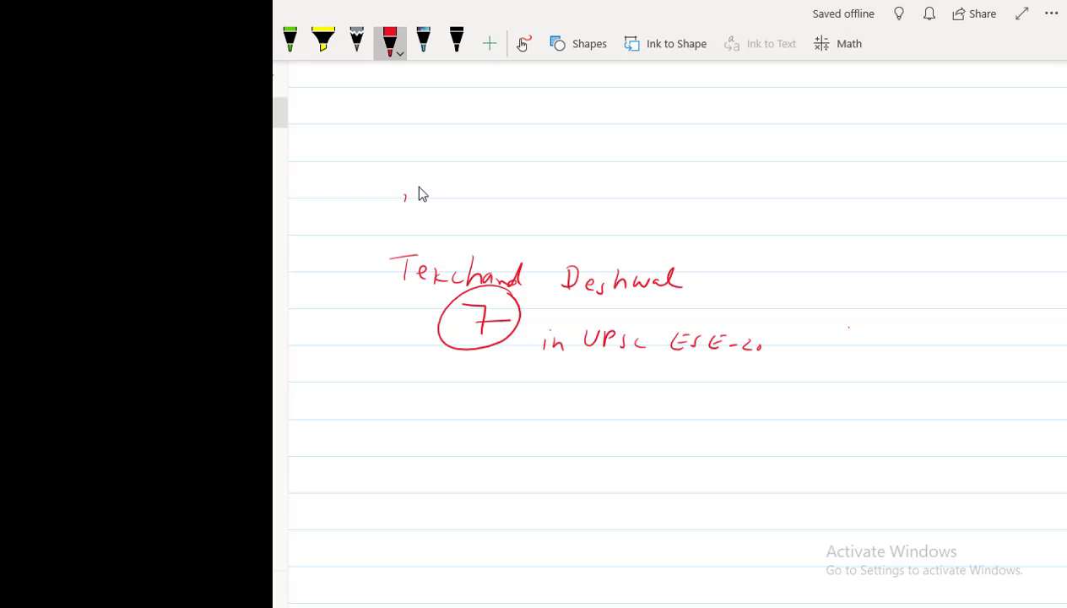
{"action": "left_click_drag", "start_coordinate": [760, 338], "coordinate": [780, 349]}
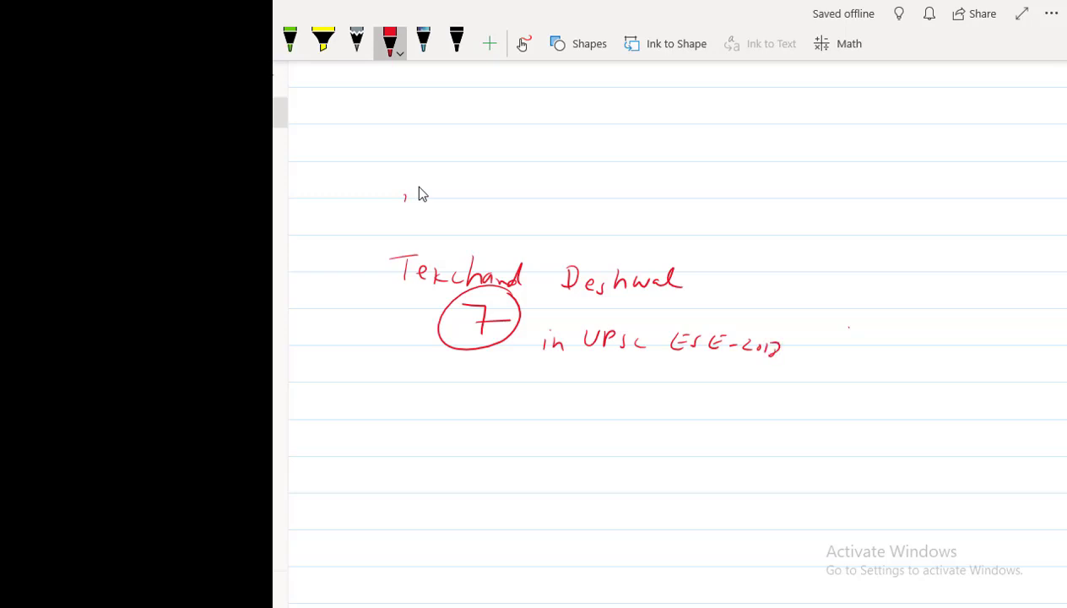
Step: Add a second circled point for 2017 with the figures 12, 1191 and 176 and an arrow
{"action": "left_click_drag", "start_coordinate": [380, 397], "coordinate": [473, 392]}
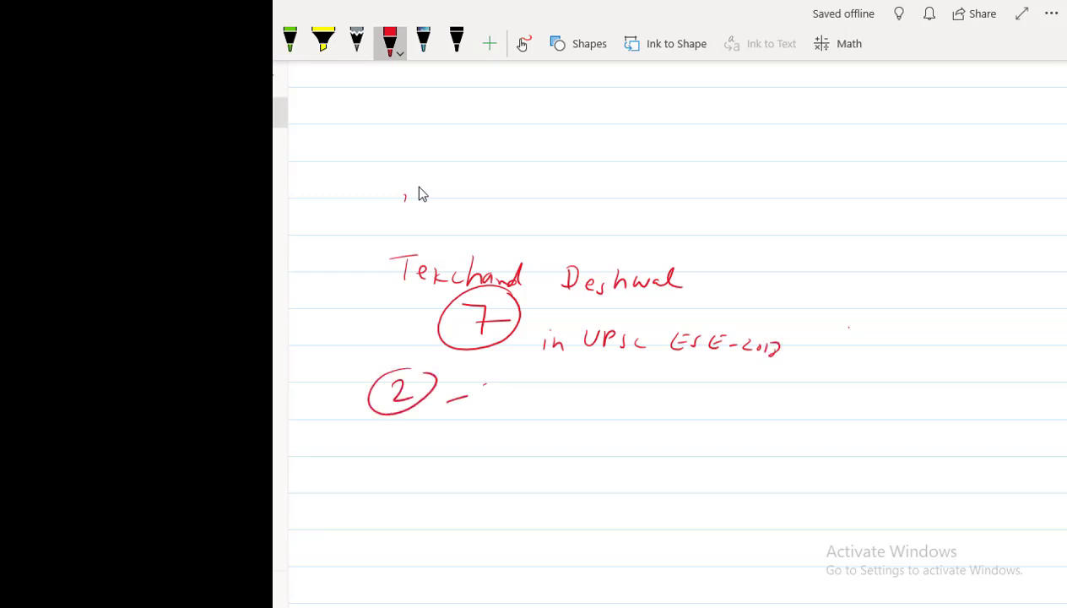
{"action": "left_click_drag", "start_coordinate": [455, 396], "coordinate": [532, 425]}
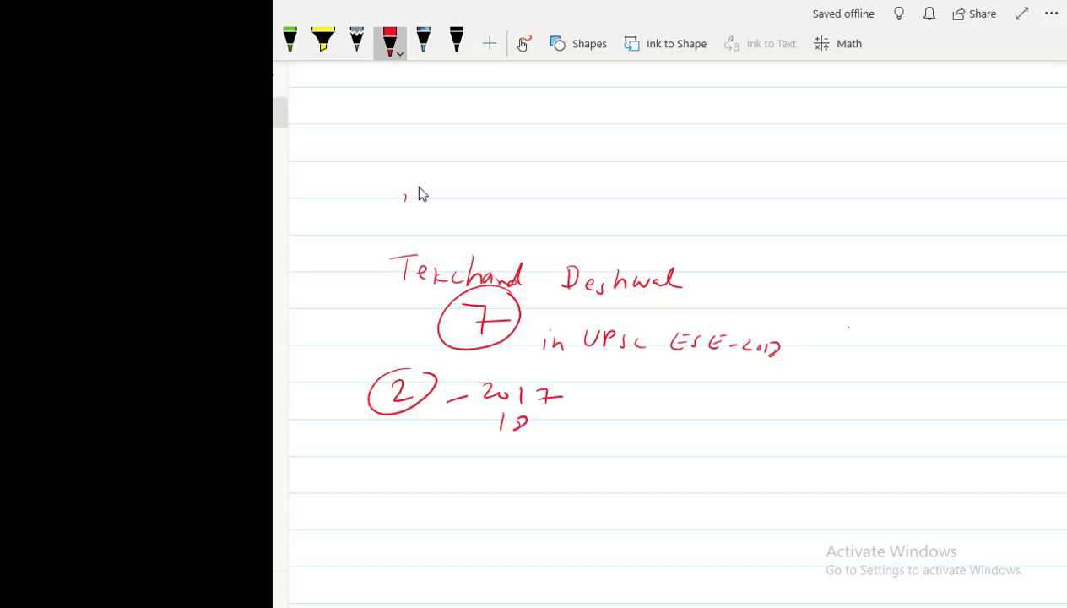
{"action": "left_click_drag", "start_coordinate": [600, 397], "coordinate": [666, 396]}
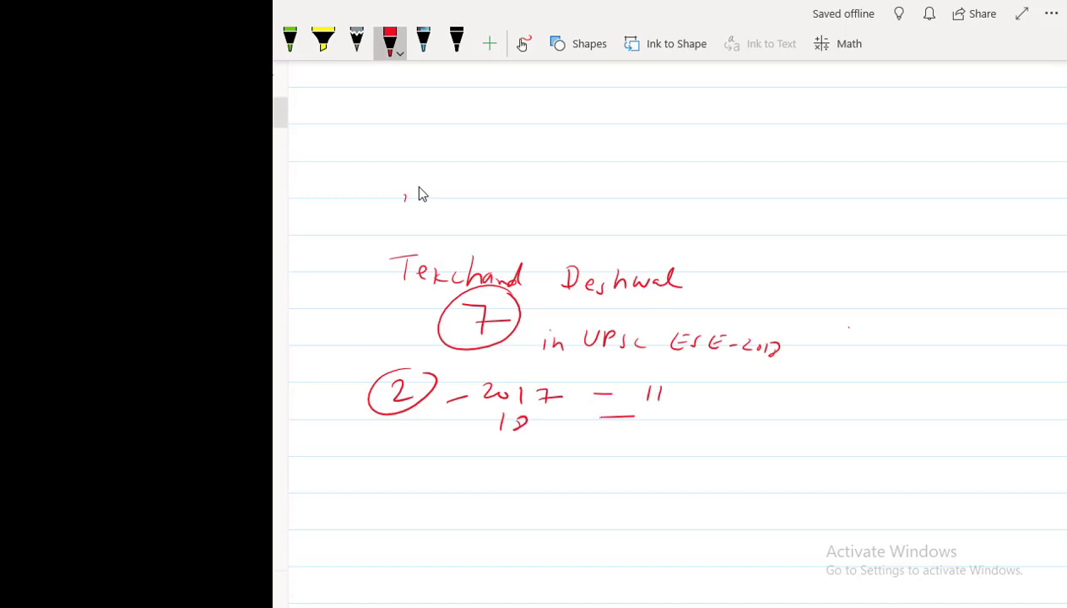
{"action": "left_click_drag", "start_coordinate": [650, 397], "coordinate": [693, 402]}
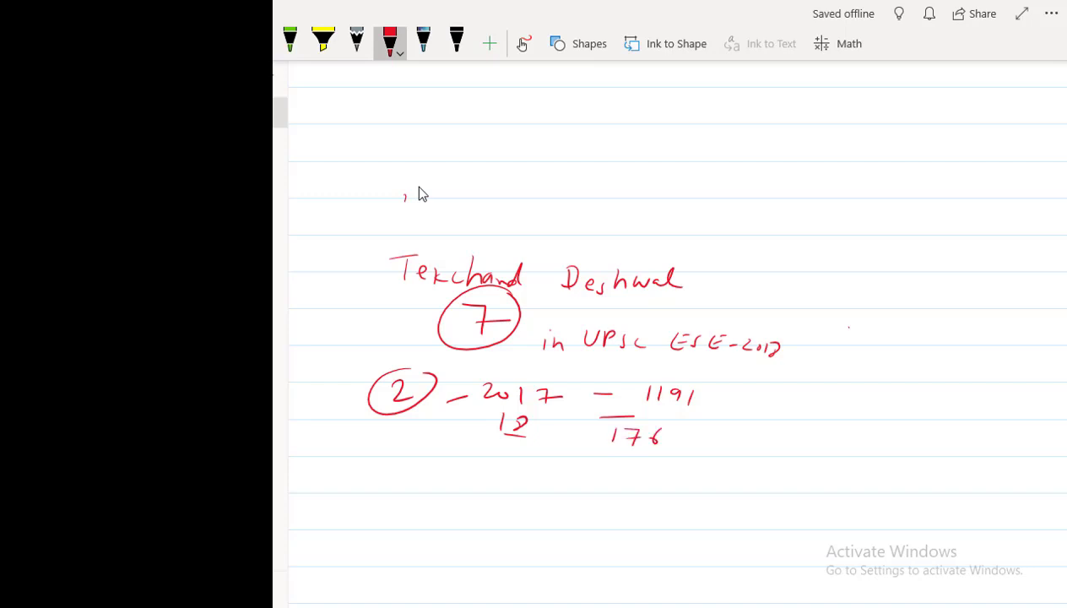
{"action": "left_click_drag", "start_coordinate": [667, 447], "coordinate": [713, 442]}
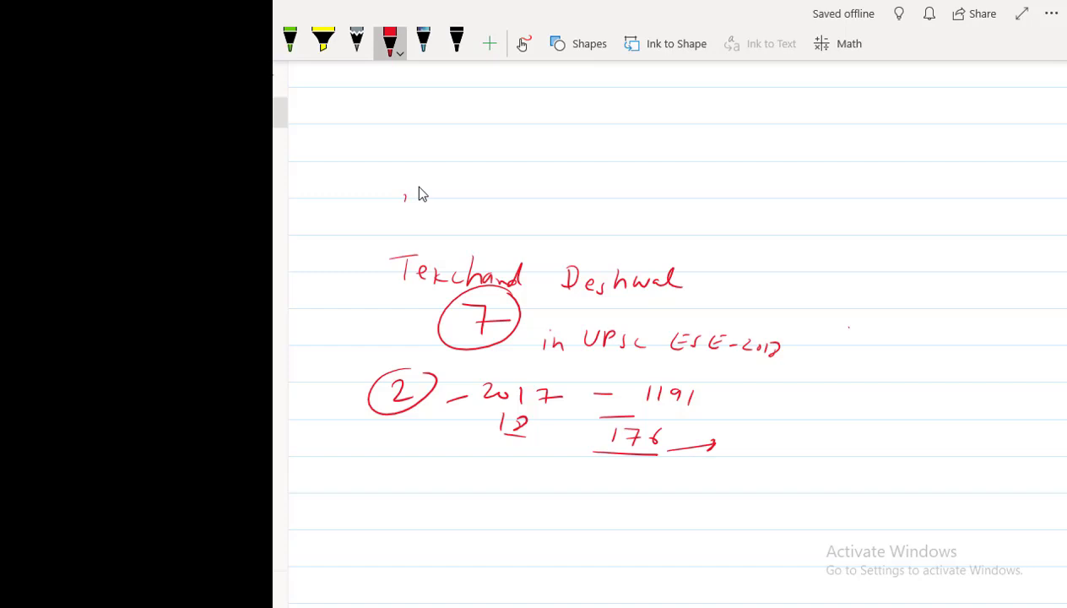
Step: List PSU options after the arrow: PGCIL, IOCL, ONGC and further PSUs below
{"action": "left_click_drag", "start_coordinate": [734, 439], "coordinate": [763, 418]}
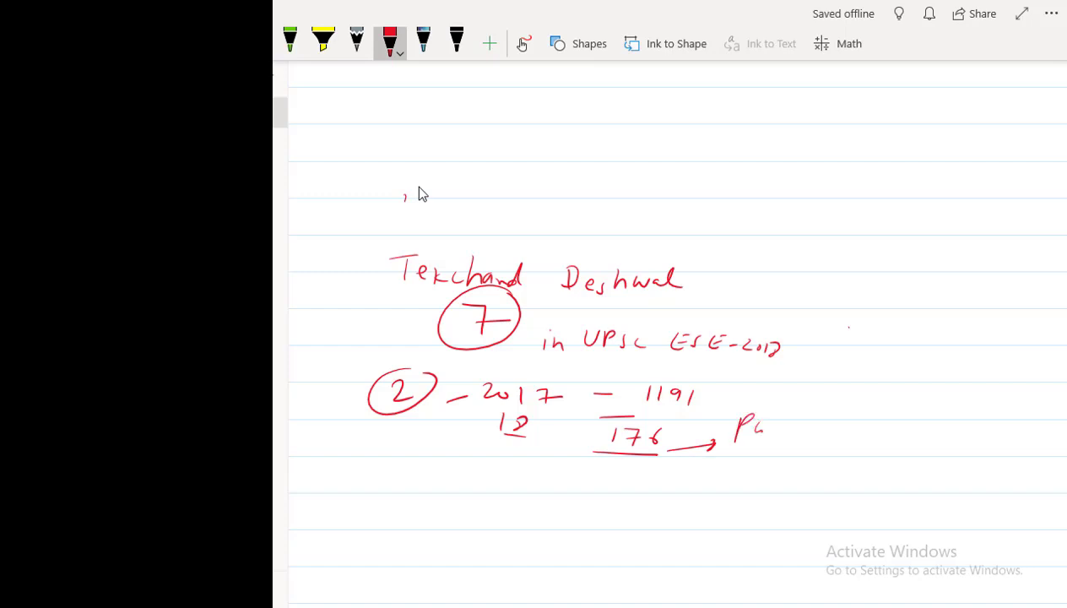
{"action": "left_click_drag", "start_coordinate": [735, 439], "coordinate": [848, 448]}
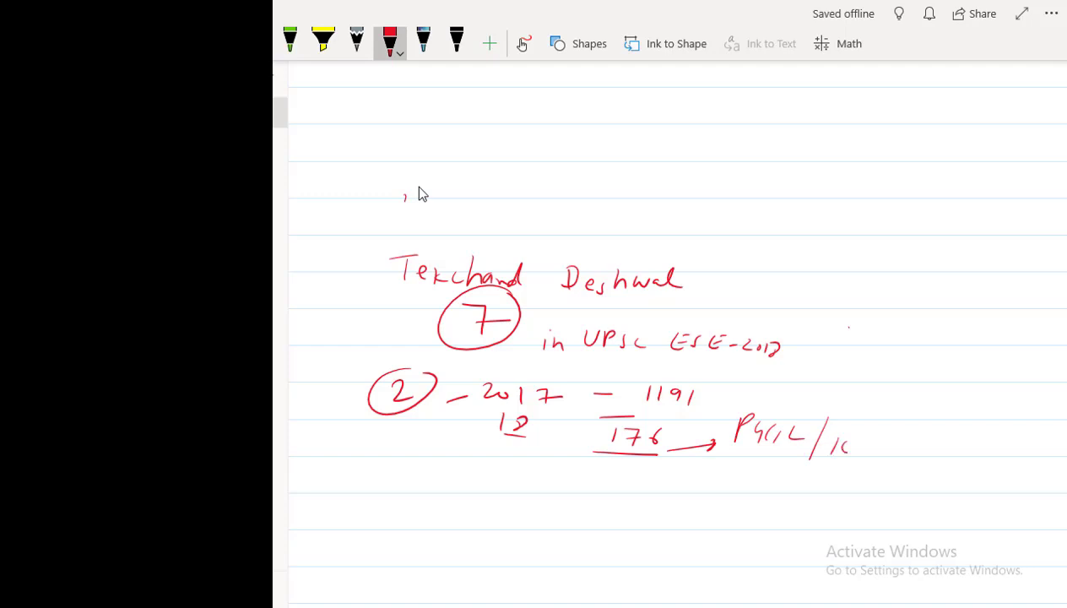
{"action": "left_click_drag", "start_coordinate": [844, 447], "coordinate": [954, 472]}
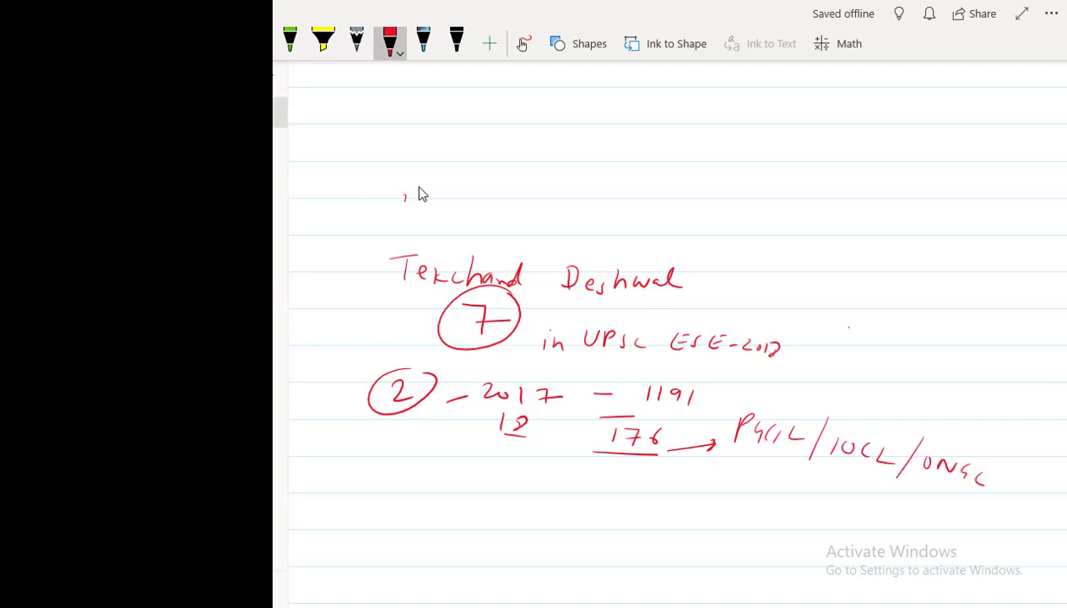
{"action": "left_click_drag", "start_coordinate": [701, 456], "coordinate": [763, 481]}
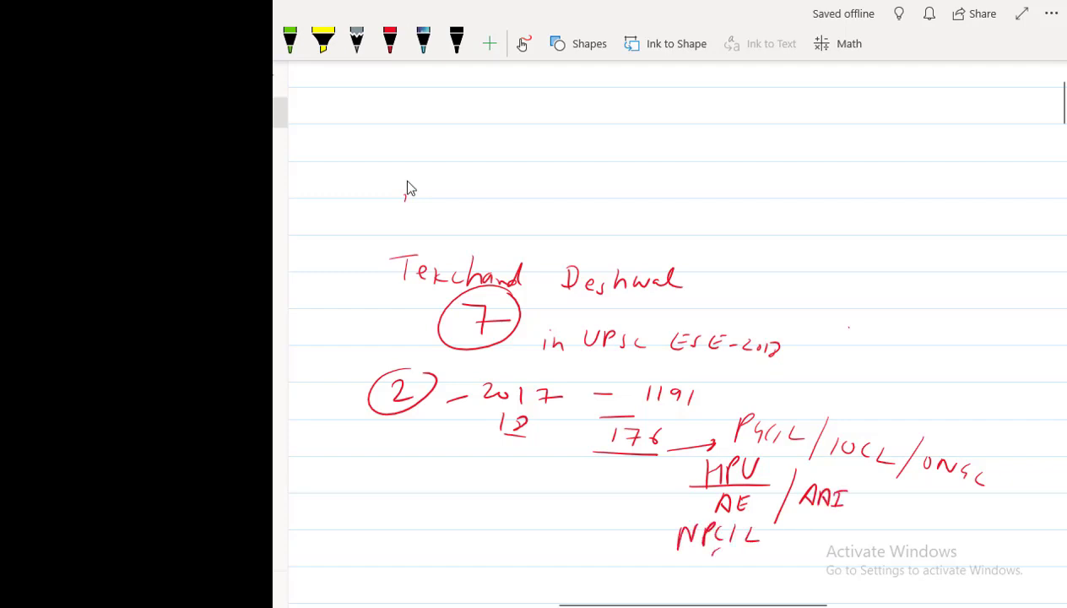
Step: Note the junior post under NPCIL and write a qualification note with an arrow in red
{"action": "left_click_drag", "start_coordinate": [701, 566], "coordinate": [811, 560]}
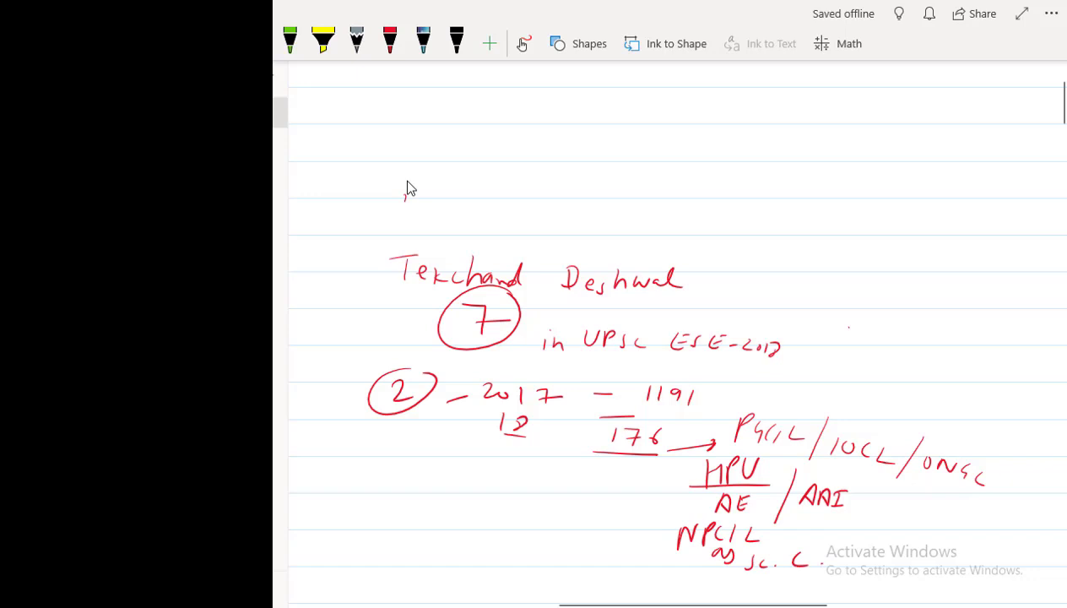
{"action": "left_click", "coordinate": [388, 40]}
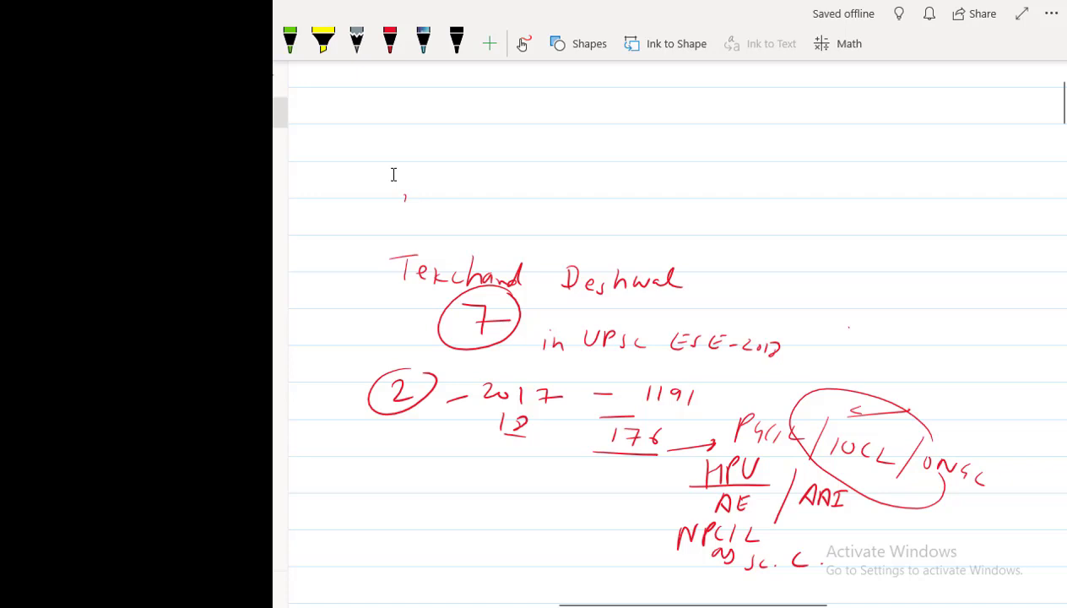
{"action": "mouse_move", "coordinate": [360, 159]}
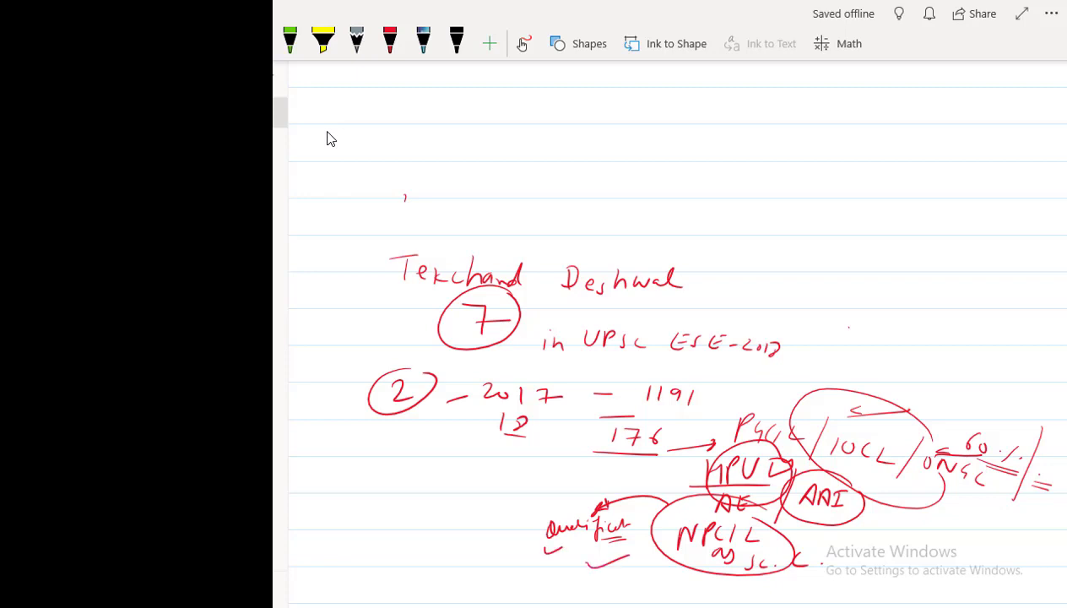
{"action": "left_click_drag", "start_coordinate": [436, 515], "coordinate": [506, 523]}
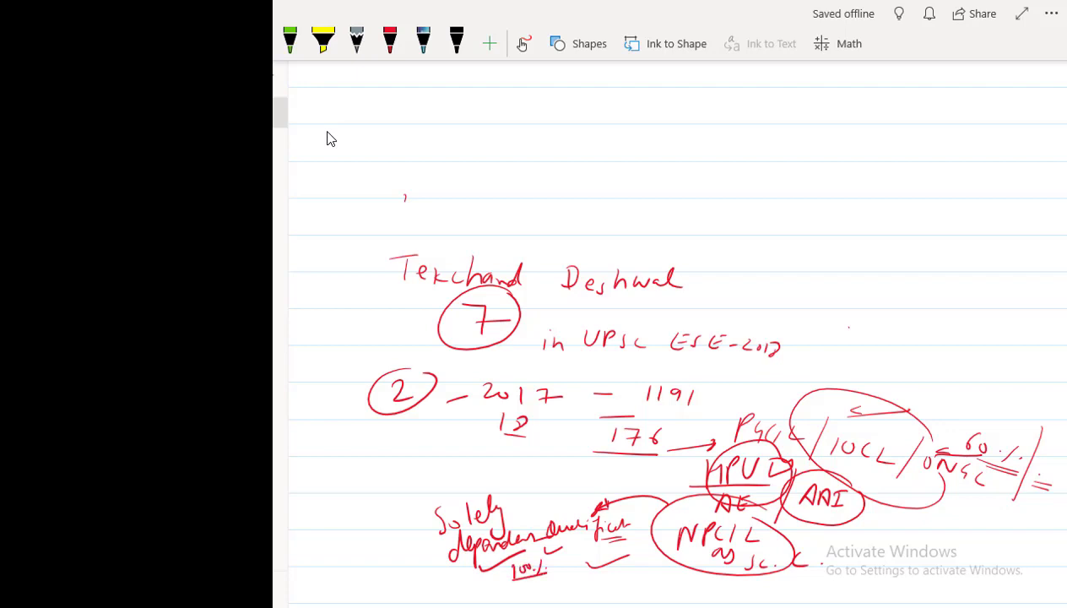
{"action": "left_click", "coordinate": [388, 42]}
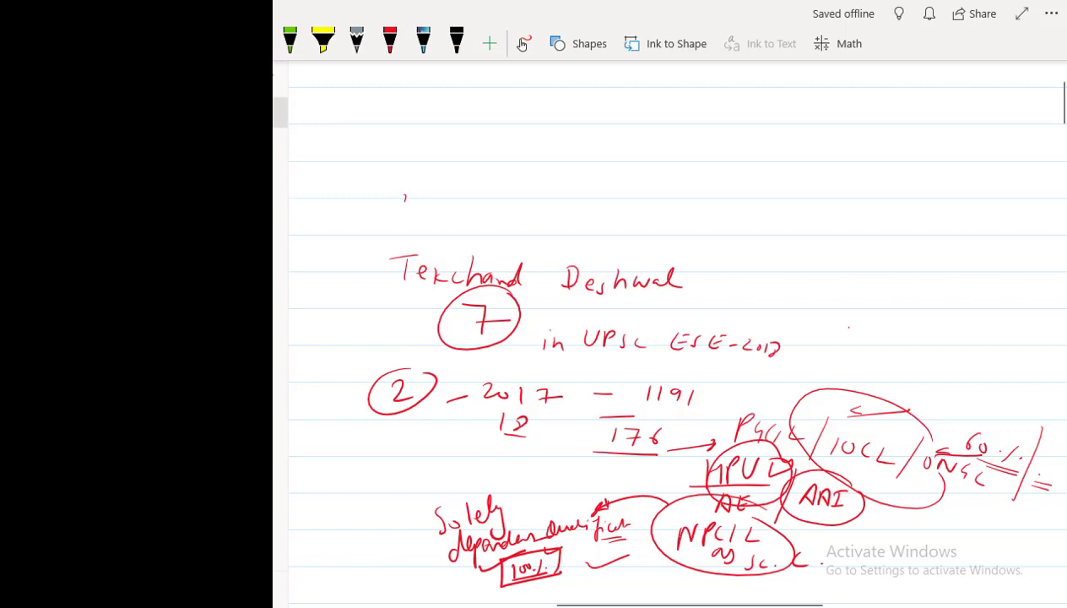
Step: Write and underline a 'Network Analysis' heading lower on the page in red
{"action": "scroll", "scroll_direction": "down", "scroll_amount": 3}
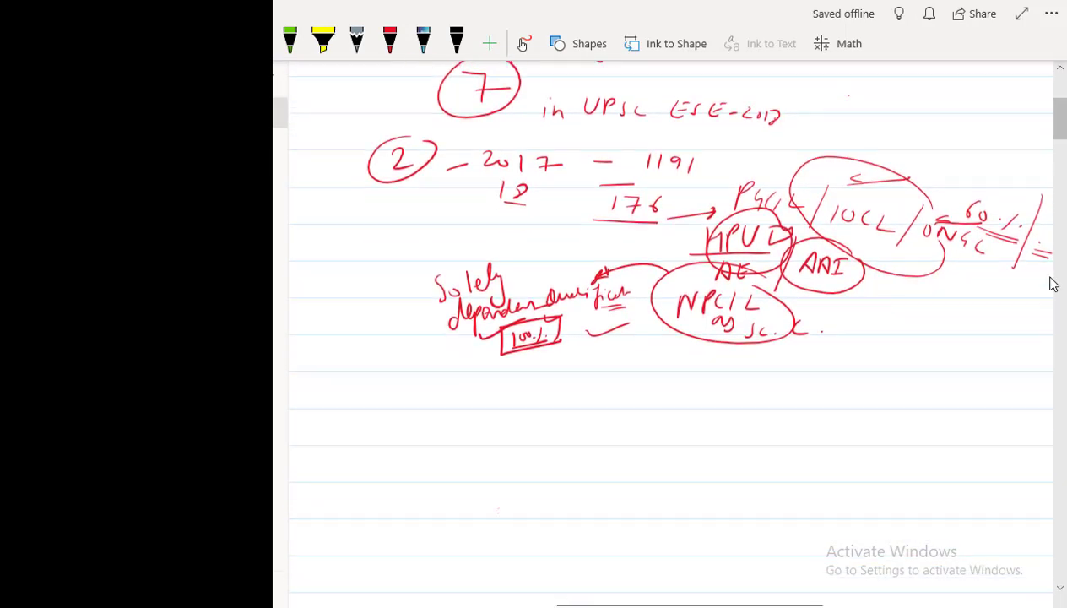
{"action": "scroll", "scroll_direction": "down", "scroll_amount": 3}
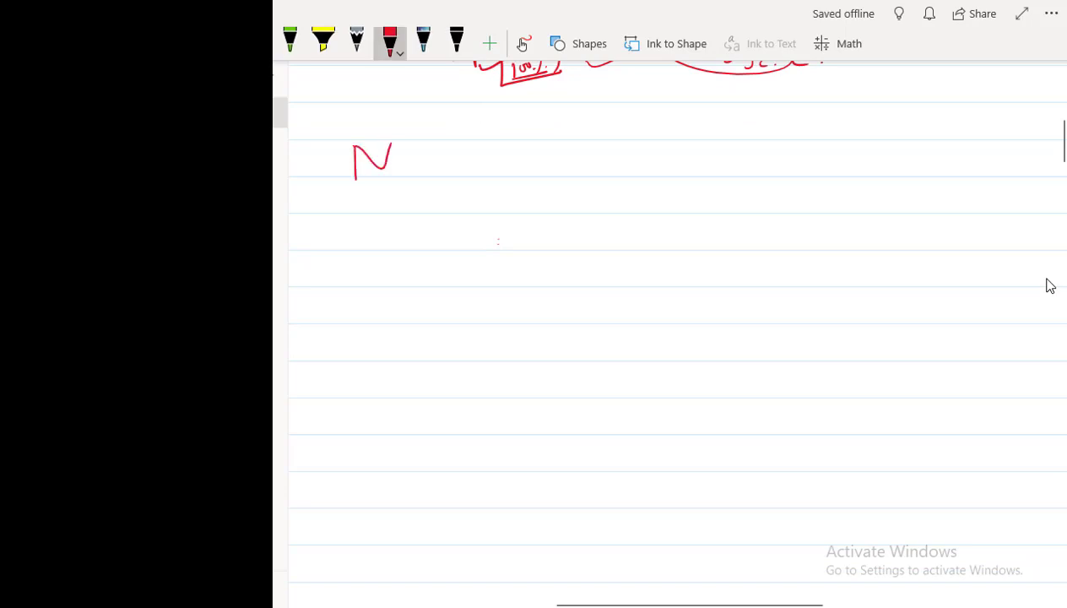
{"action": "left_click_drag", "start_coordinate": [363, 152], "coordinate": [481, 152]}
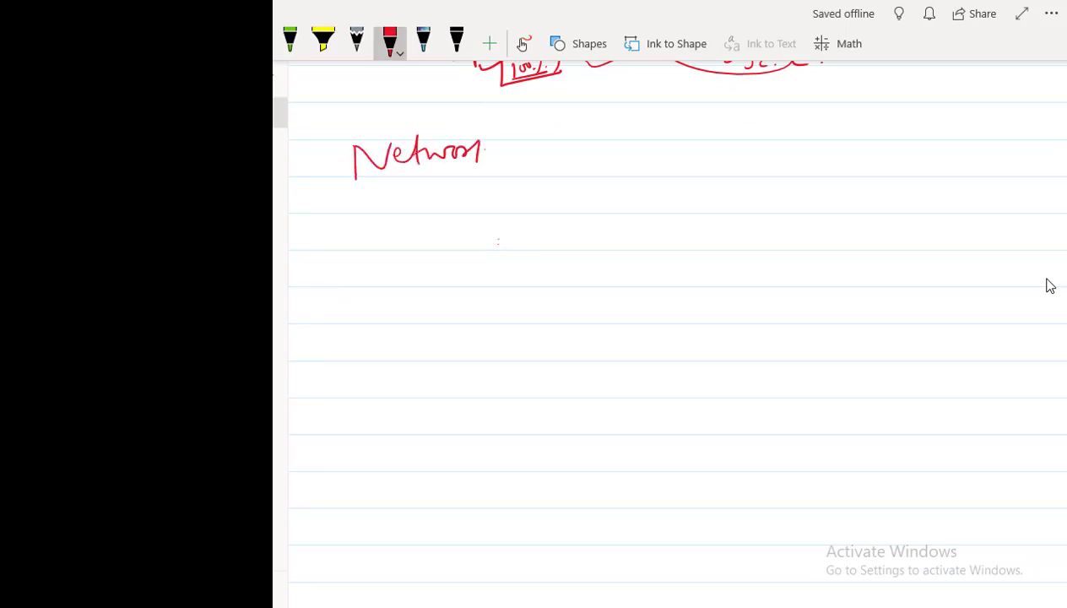
{"action": "left_click_drag", "start_coordinate": [490, 156], "coordinate": [591, 155]}
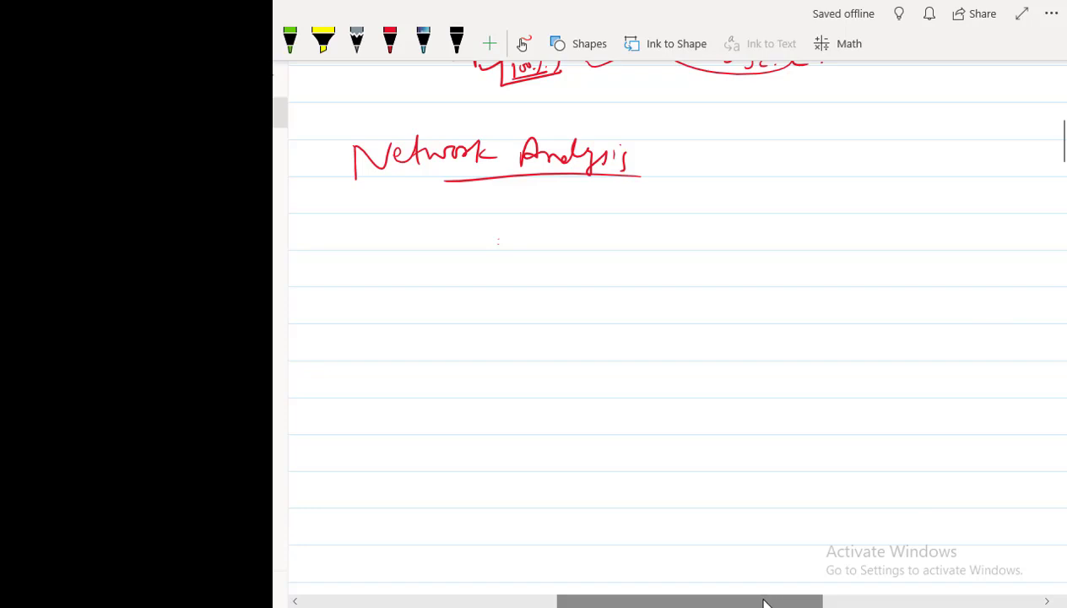
{"action": "left_click", "coordinate": [389, 44]}
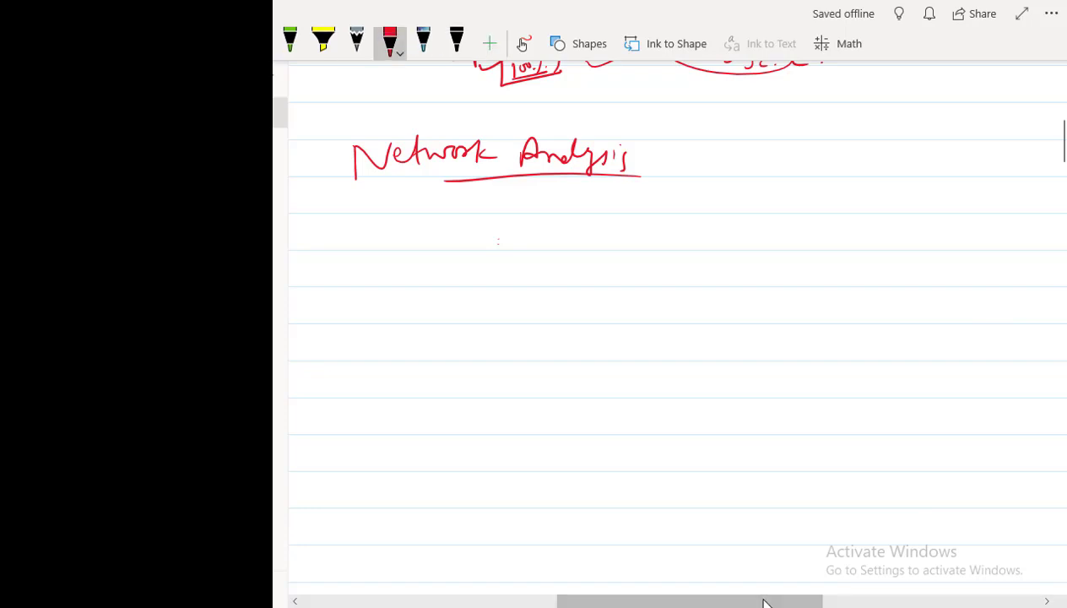
Step: Draw a branch noting 'F. of EE' with P.S., E.M/C and P.E listed beneath
{"action": "left_click_drag", "start_coordinate": [524, 186], "coordinate": [560, 216]}
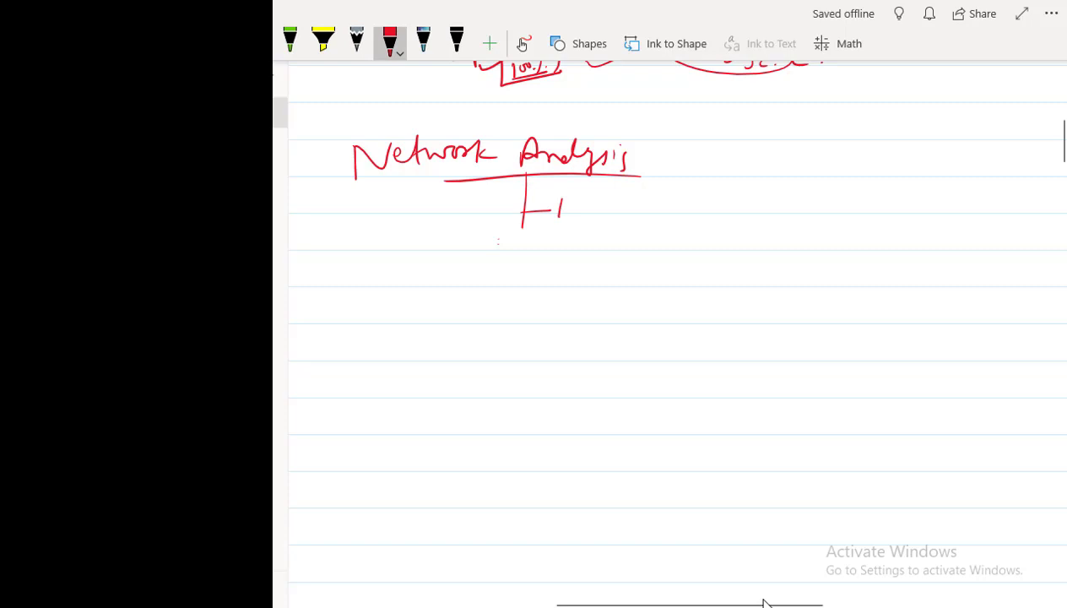
{"action": "left_click_drag", "start_coordinate": [557, 211], "coordinate": [574, 206]}
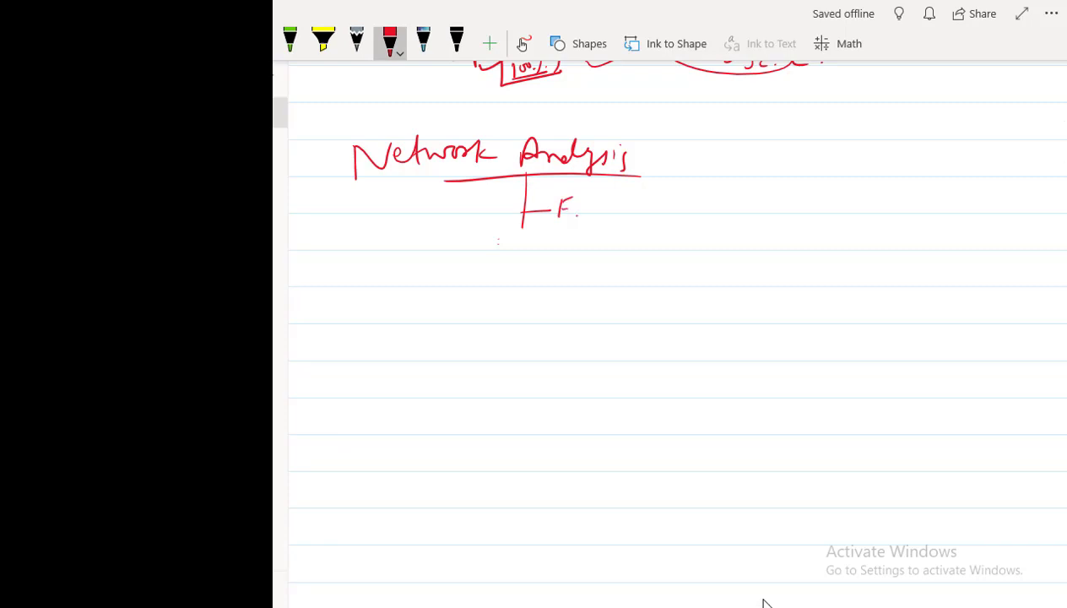
{"action": "left_click_drag", "start_coordinate": [608, 211], "coordinate": [683, 206]}
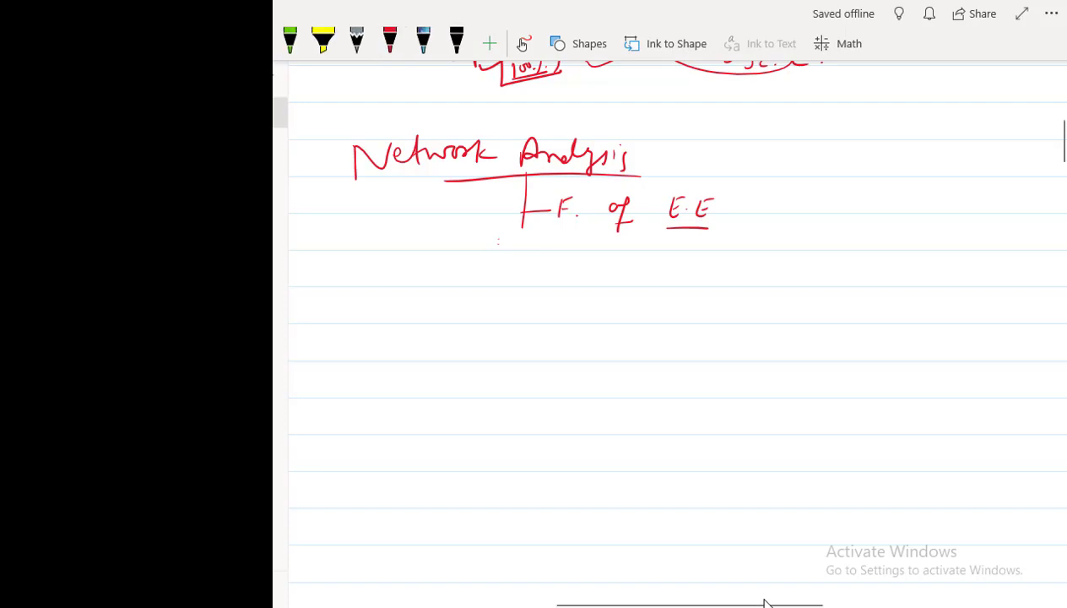
{"action": "left_click_drag", "start_coordinate": [615, 269], "coordinate": [648, 270]}
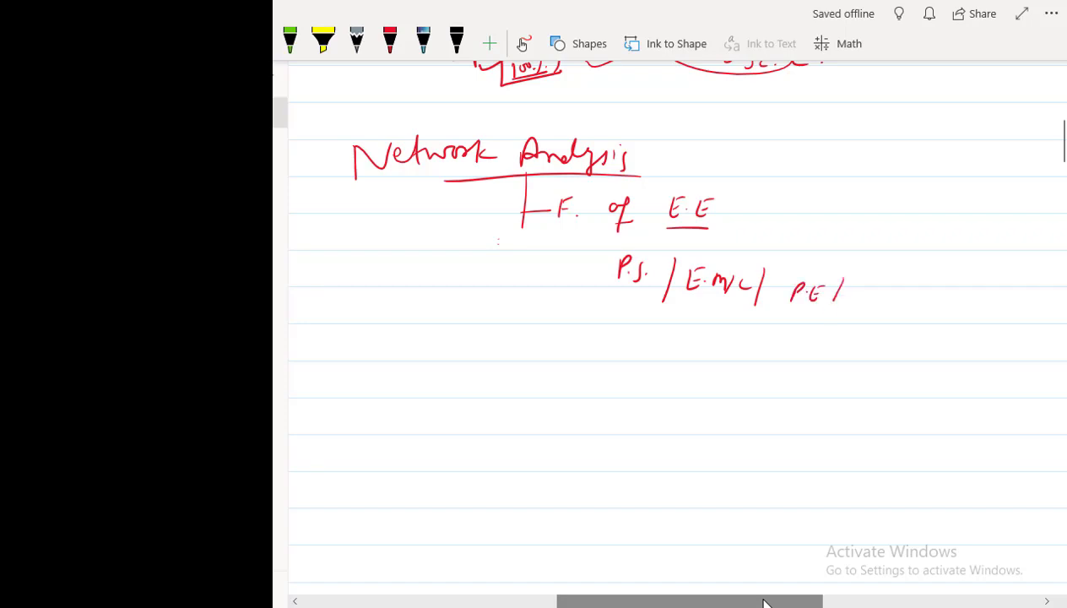
{"action": "left_click_drag", "start_coordinate": [824, 300], "coordinate": [925, 308]}
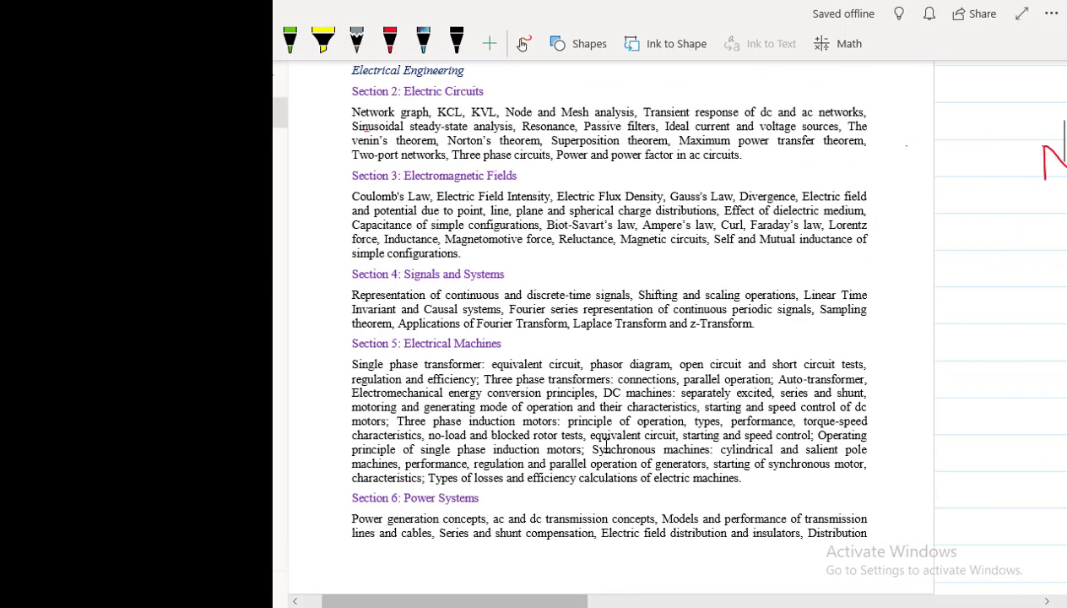
Step: Underline Section 2: Electric Circuits topics in red and note PE/PS and MC/PS beside them
{"action": "scroll", "scroll_direction": "up", "scroll_amount": 3}
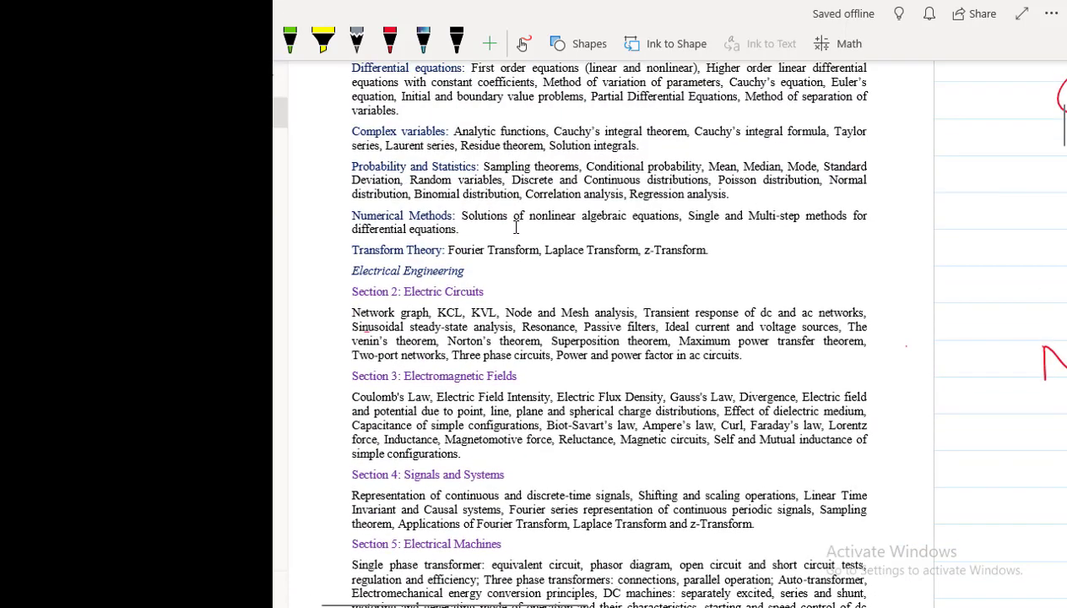
{"action": "scroll", "scroll_direction": "down", "scroll_amount": 3}
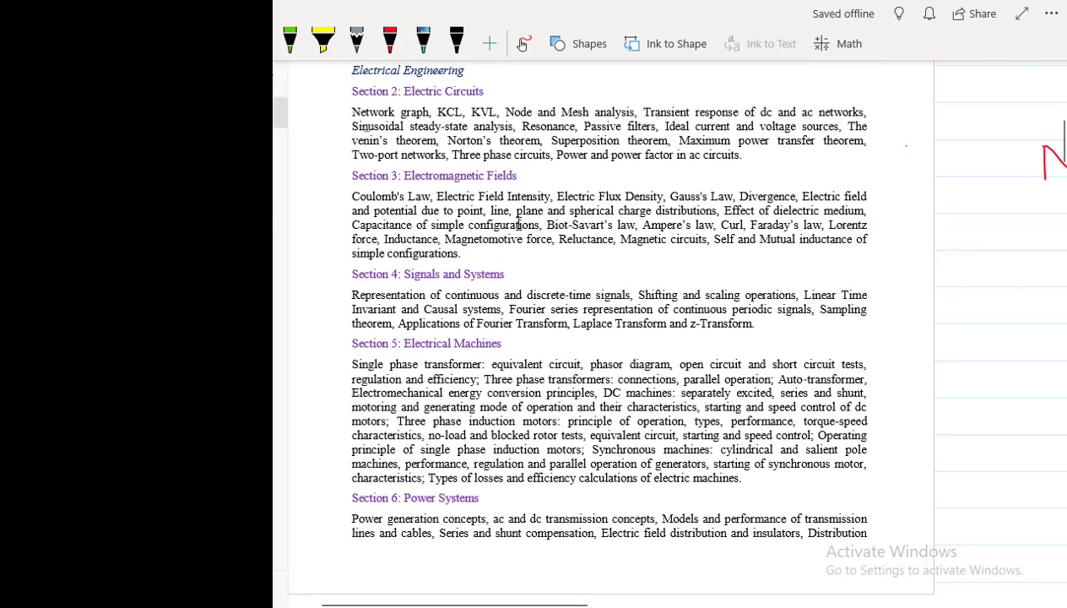
{"action": "left_click", "coordinate": [390, 41]}
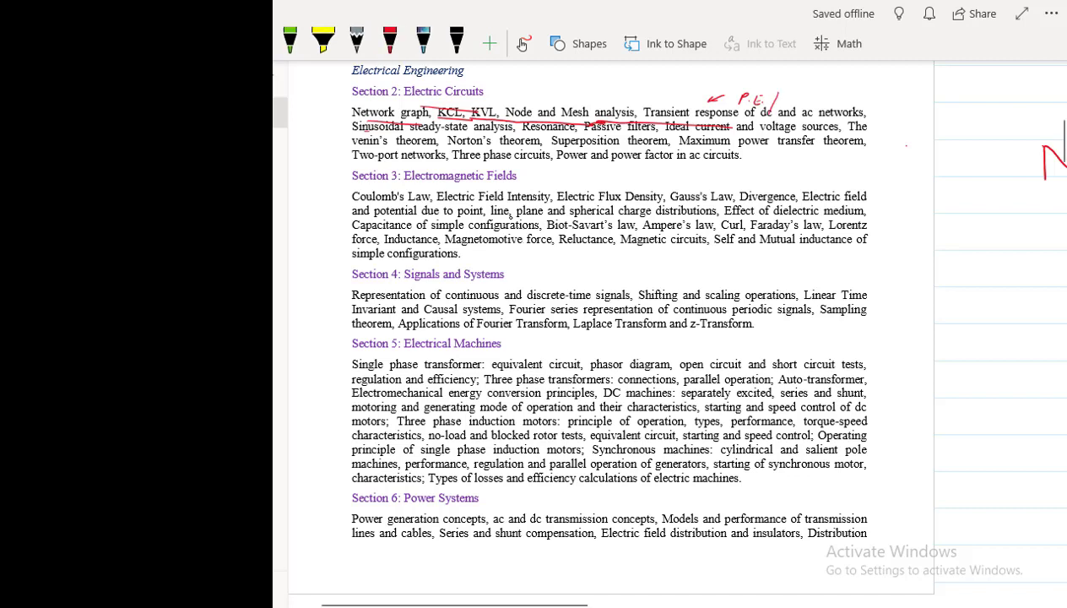
{"action": "left_click_drag", "start_coordinate": [763, 97], "coordinate": [802, 105]}
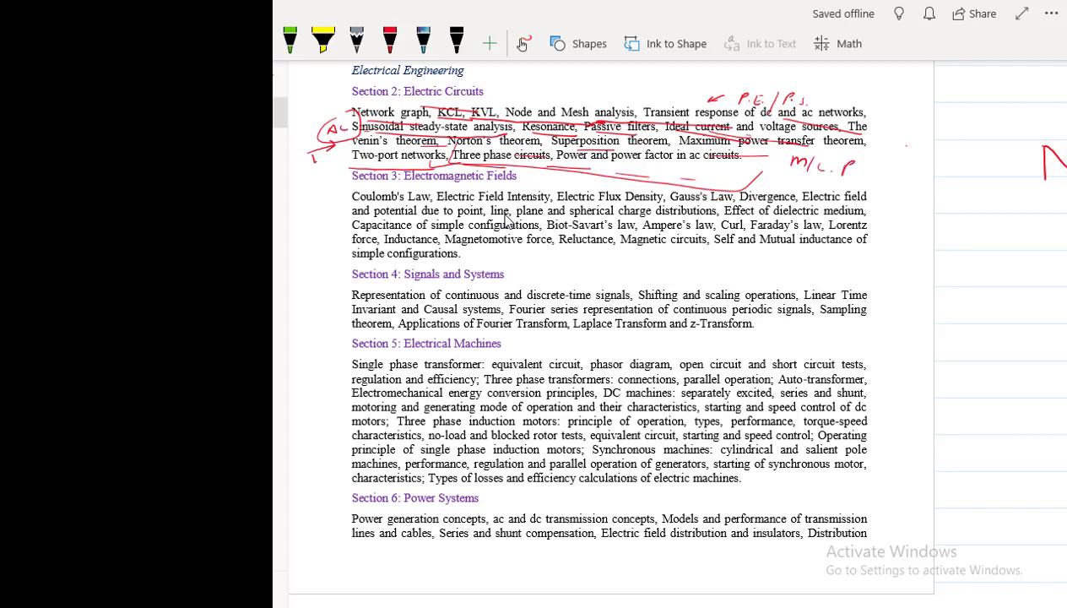
{"action": "left_click_drag", "start_coordinate": [844, 167], "coordinate": [861, 172]}
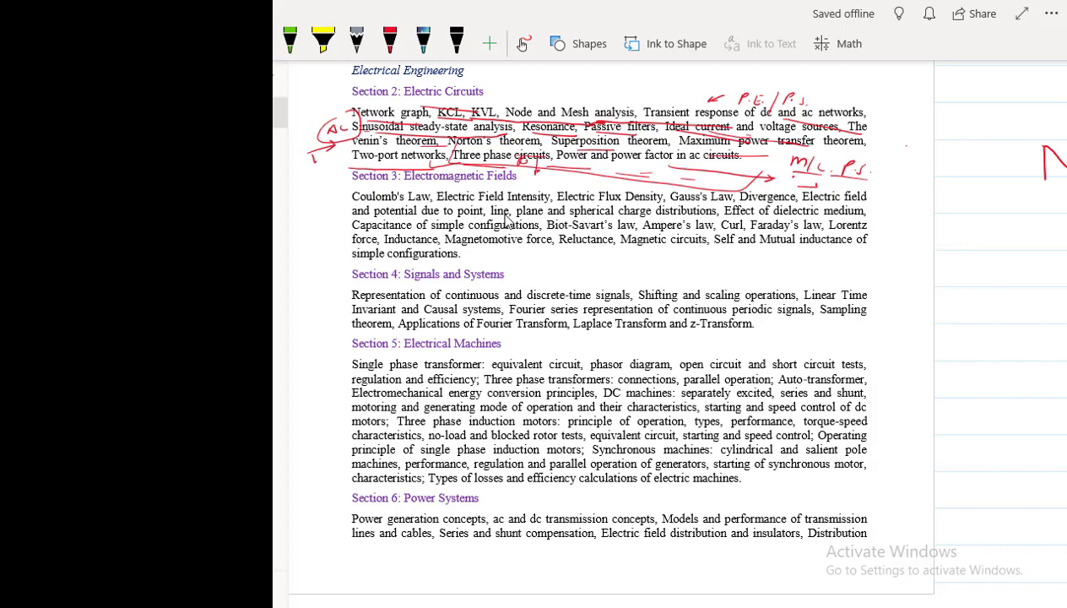
Step: Scroll to '3. Electric Circuits and Fields' in the second syllabus and pick the red pen
{"action": "scroll", "scroll_direction": "down", "scroll_amount": 3}
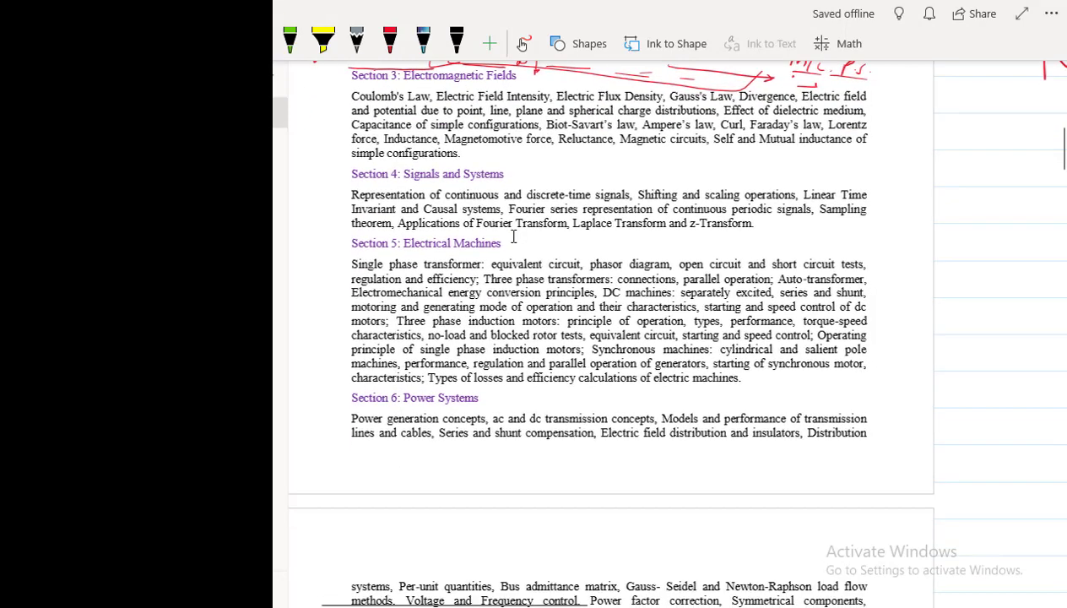
{"action": "scroll", "scroll_direction": "down", "scroll_amount": 3}
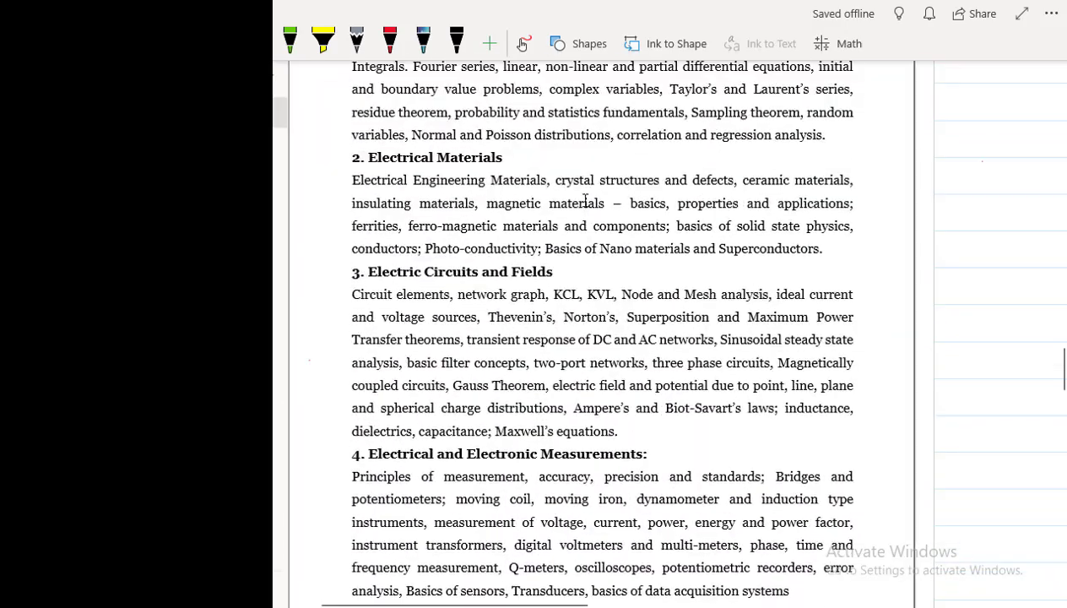
{"action": "scroll", "scroll_direction": "down", "scroll_amount": 3}
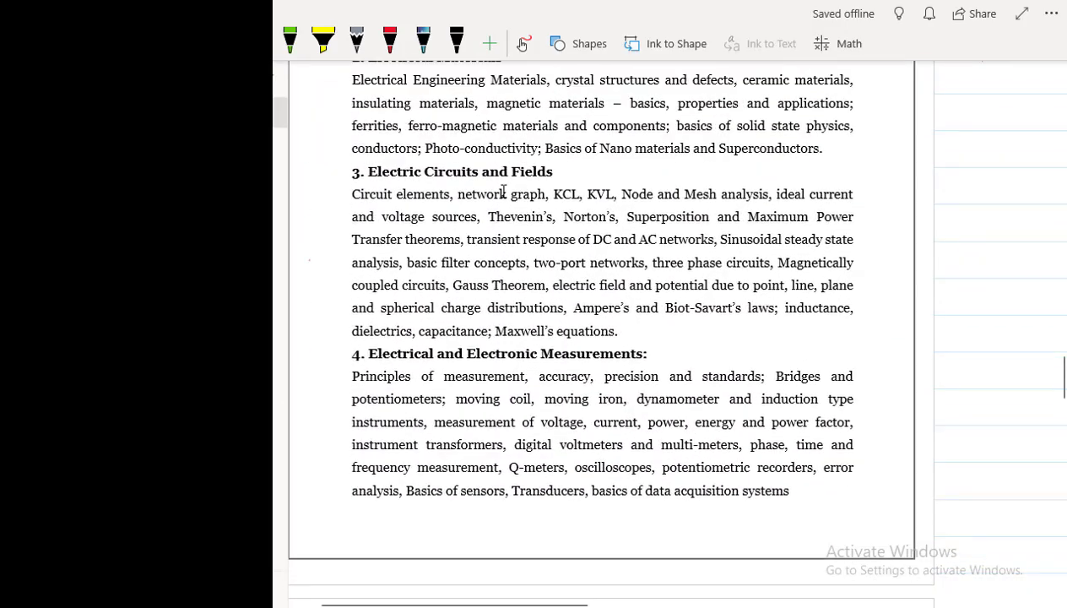
{"action": "left_click", "coordinate": [390, 42]}
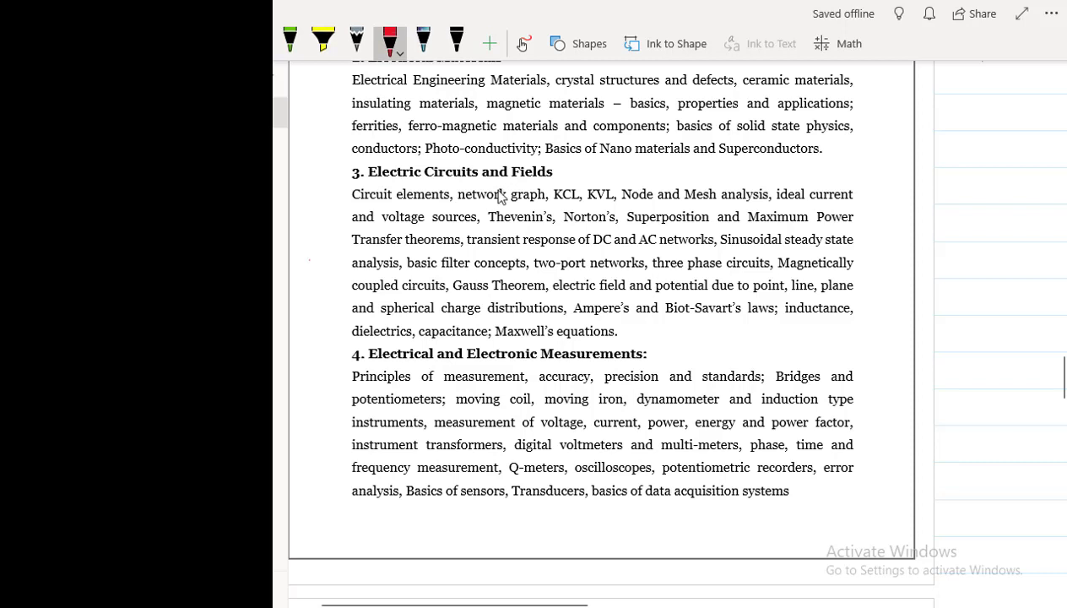
Step: Underline the section 3 topics, circle Magnetically coupled circuits and write EME in the margin
{"action": "left_click_drag", "start_coordinate": [354, 206], "coordinate": [436, 206]}
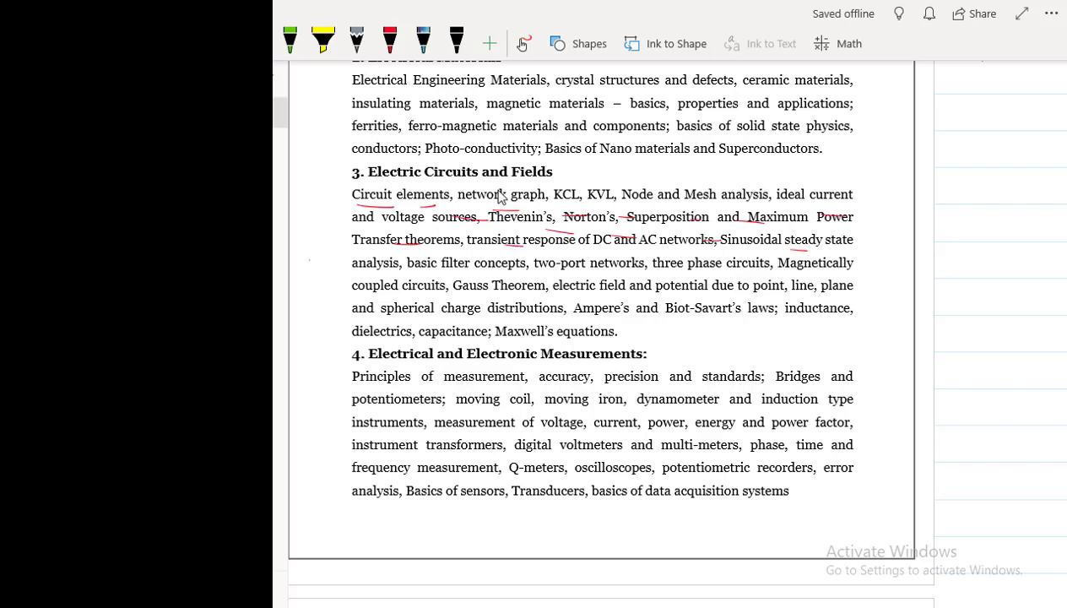
{"action": "left_click", "coordinate": [390, 41]}
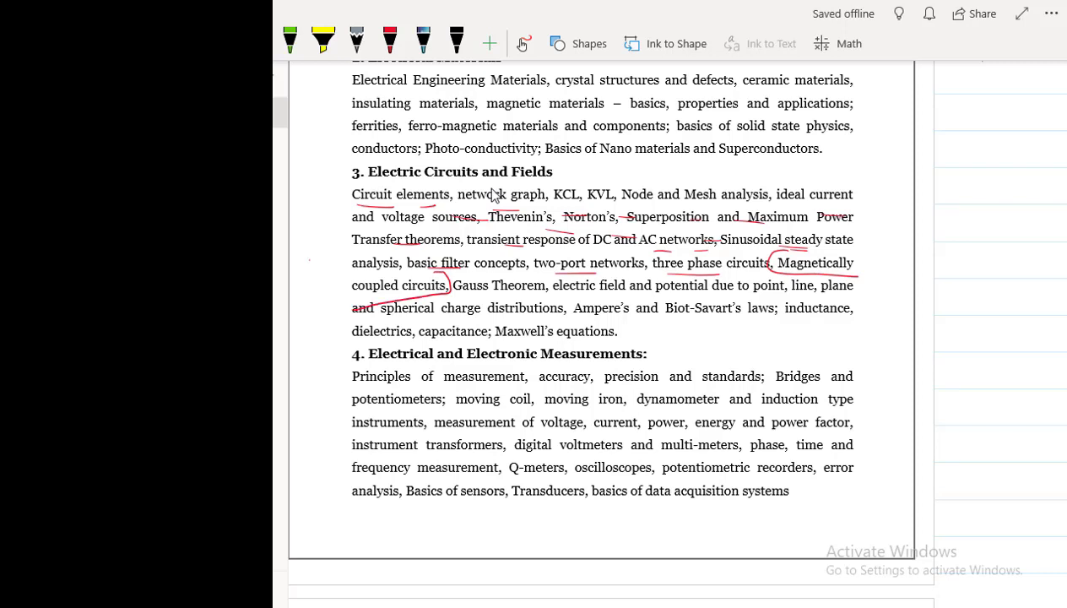
{"action": "left_click", "coordinate": [390, 41]}
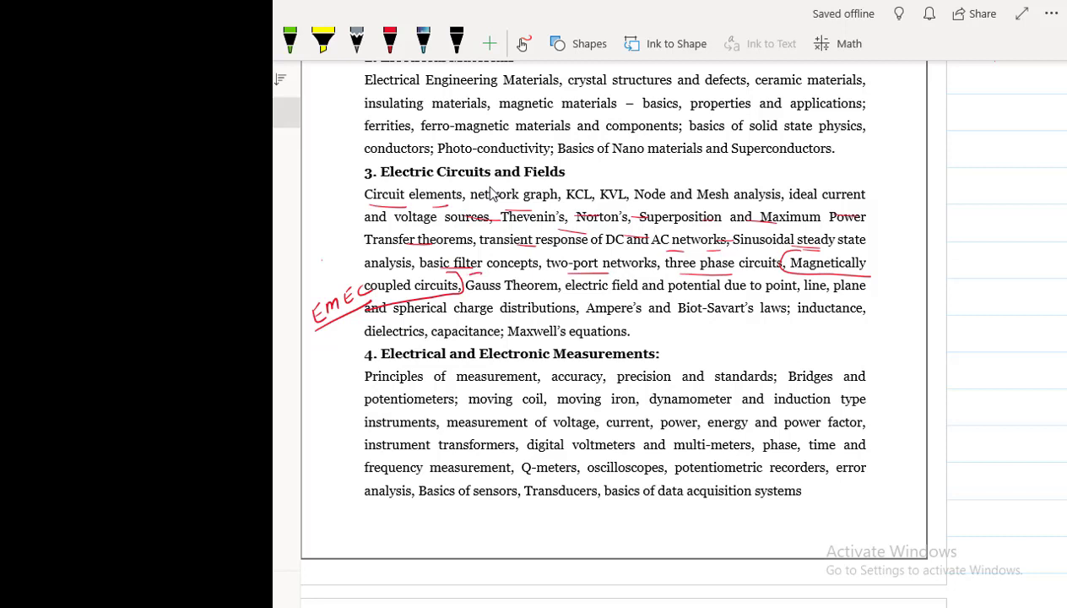
{"action": "left_click_drag", "start_coordinate": [462, 279], "coordinate": [515, 291]}
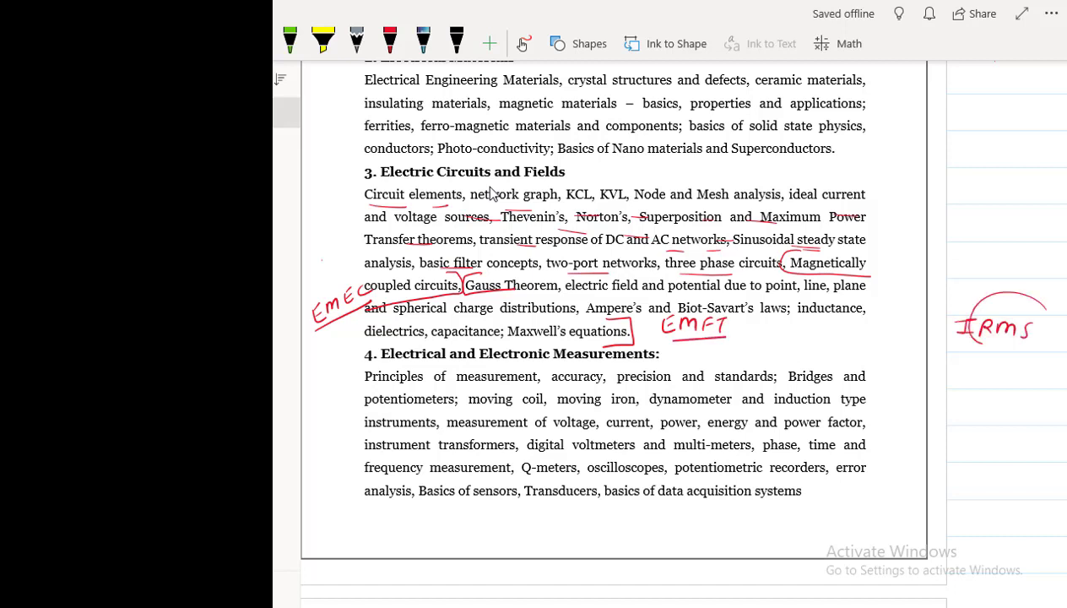
Step: Box Maxwell's equations, note EMFT, and draw an arrow from IRMS to a circled GATE ESE
{"action": "left_click_drag", "start_coordinate": [992, 347], "coordinate": [983, 375]}
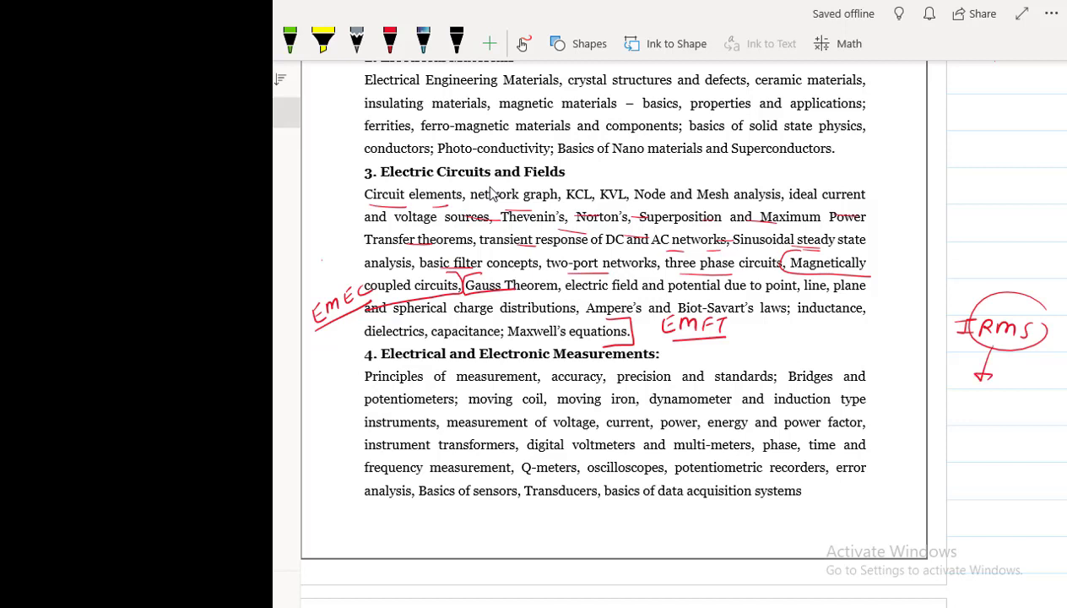
{"action": "left_click", "coordinate": [388, 41]}
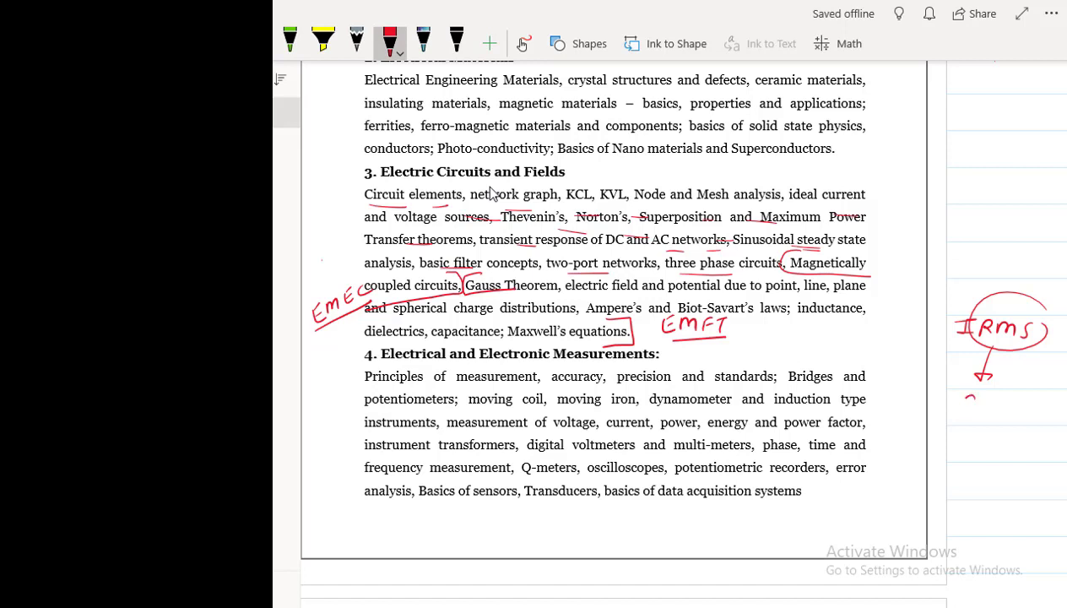
{"action": "left_click_drag", "start_coordinate": [959, 405], "coordinate": [1009, 406]}
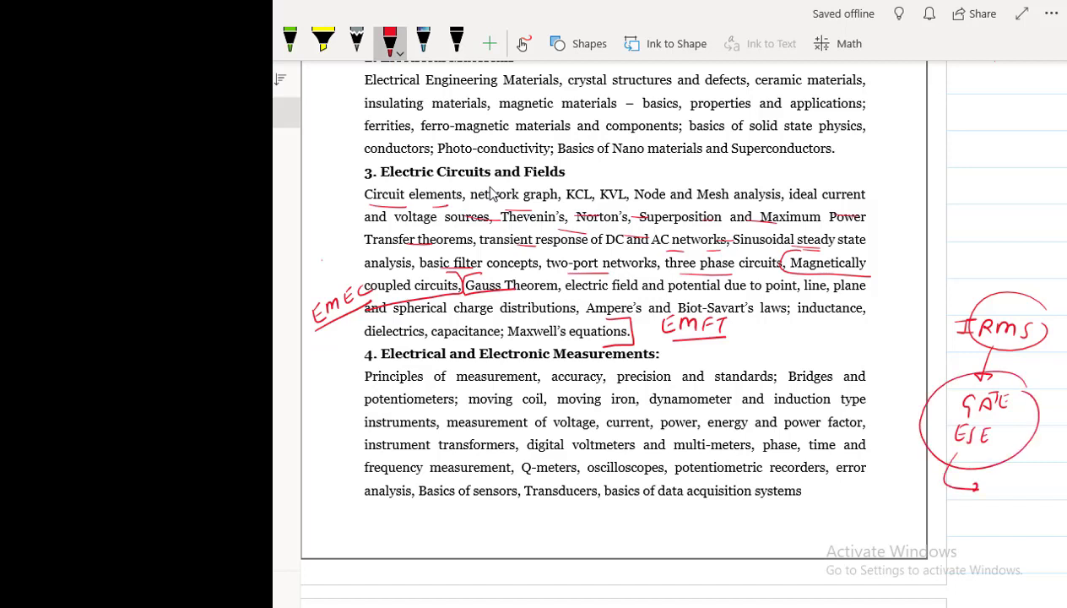
{"action": "left_click_drag", "start_coordinate": [988, 481], "coordinate": [1017, 473]}
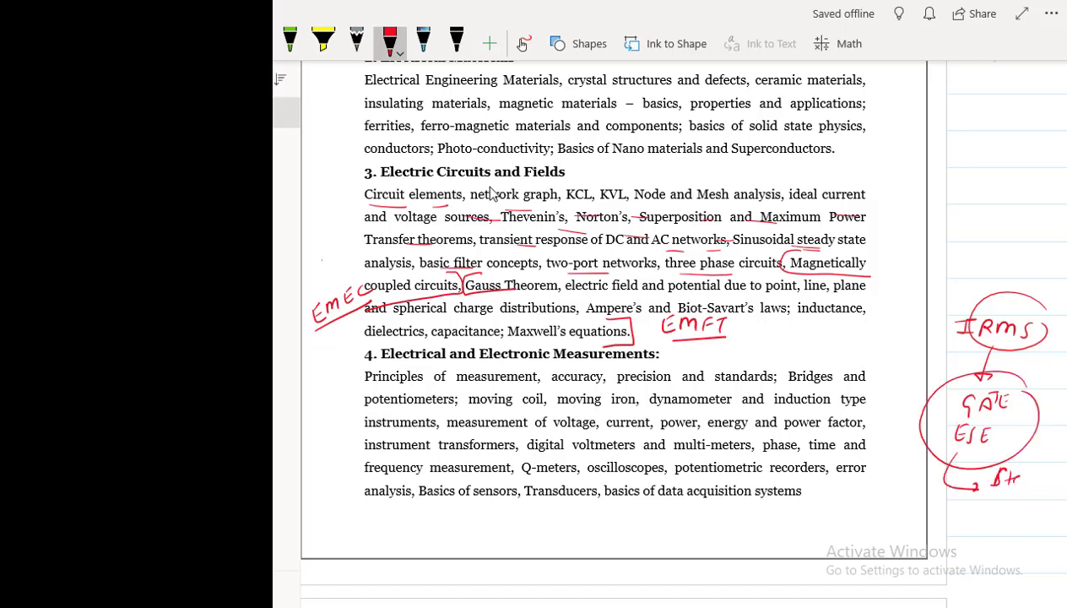
Step: Branch onward to State PSC, circled UPPCL and DMRC exam notes
{"action": "left_click_drag", "start_coordinate": [996, 476], "coordinate": [1030, 503]}
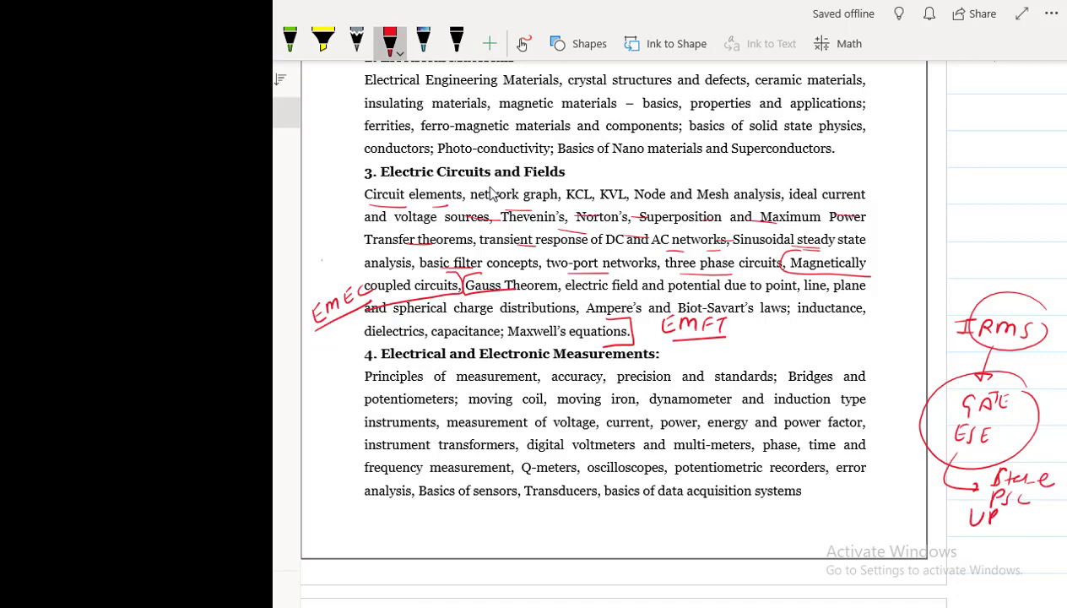
{"action": "left_click_drag", "start_coordinate": [971, 523], "coordinate": [1038, 520]}
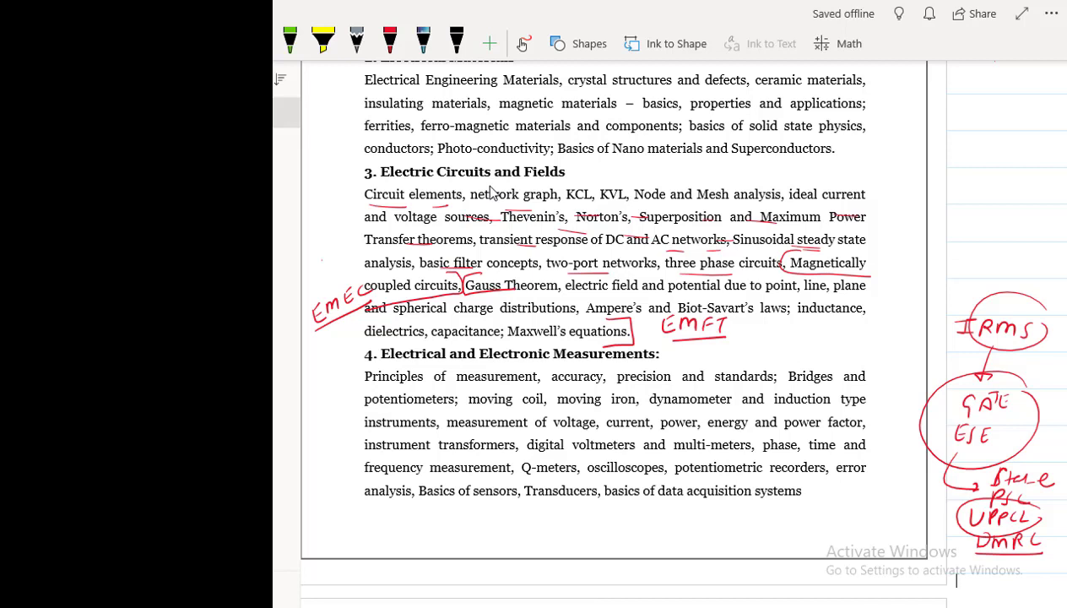
{"action": "left_click_drag", "start_coordinate": [920, 167], "coordinate": [979, 165]}
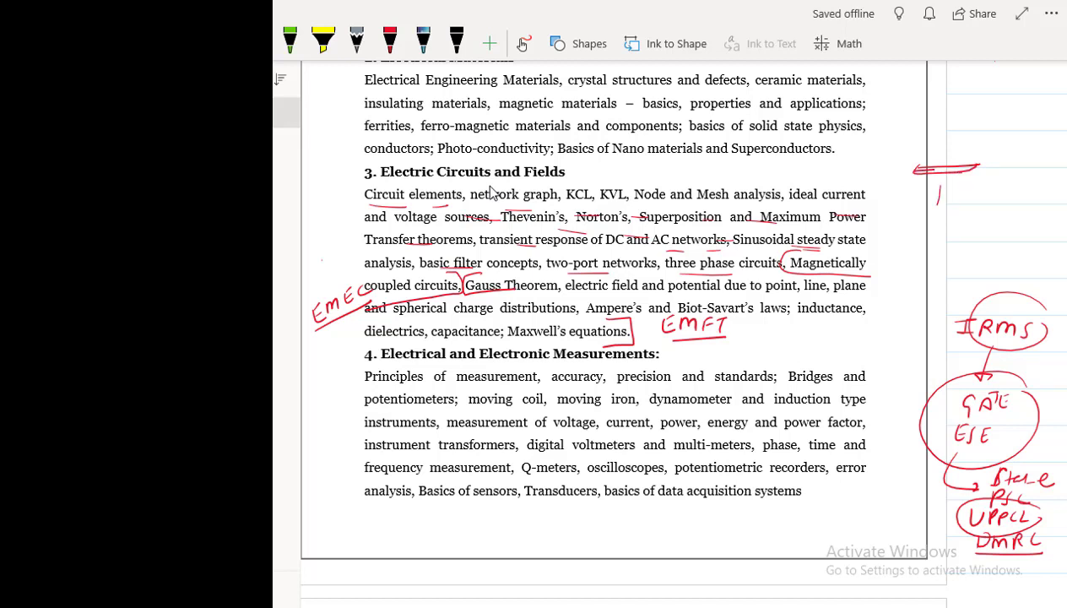
Step: Draw a bracket with arrow and write a circled 'with GATE ESE' note at top right
{"action": "left_click_drag", "start_coordinate": [937, 206], "coordinate": [970, 206]}
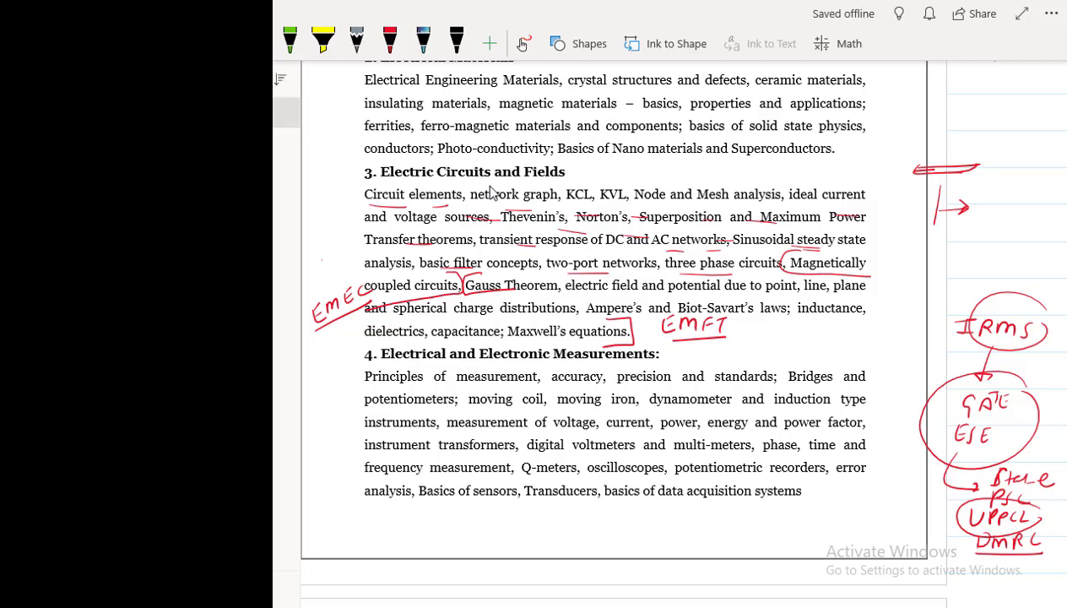
{"action": "left_click_drag", "start_coordinate": [976, 206], "coordinate": [996, 206]}
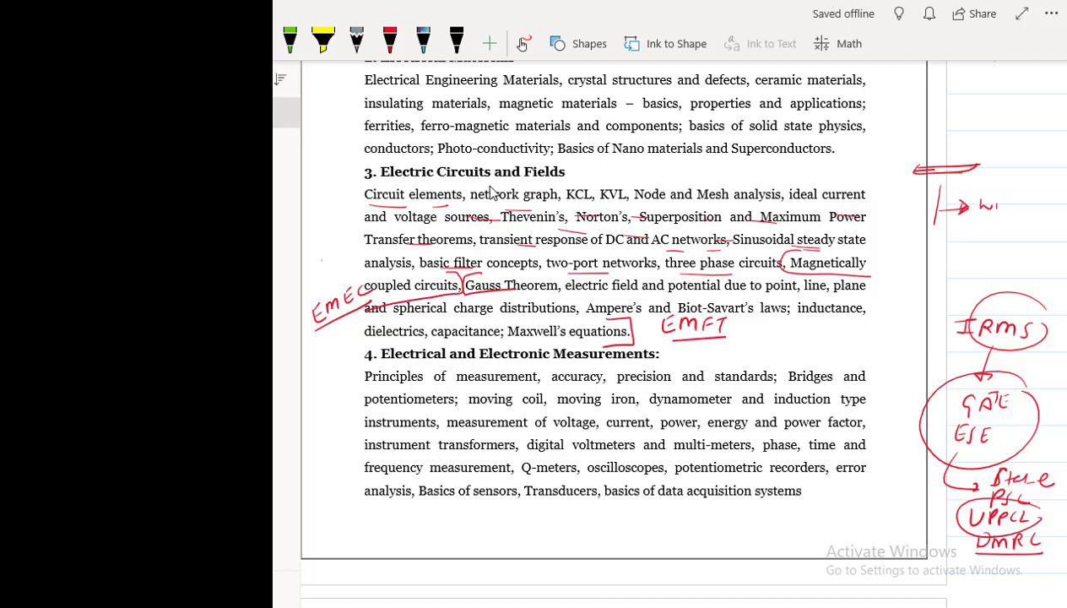
{"action": "left_click_drag", "start_coordinate": [979, 206], "coordinate": [1013, 233]}
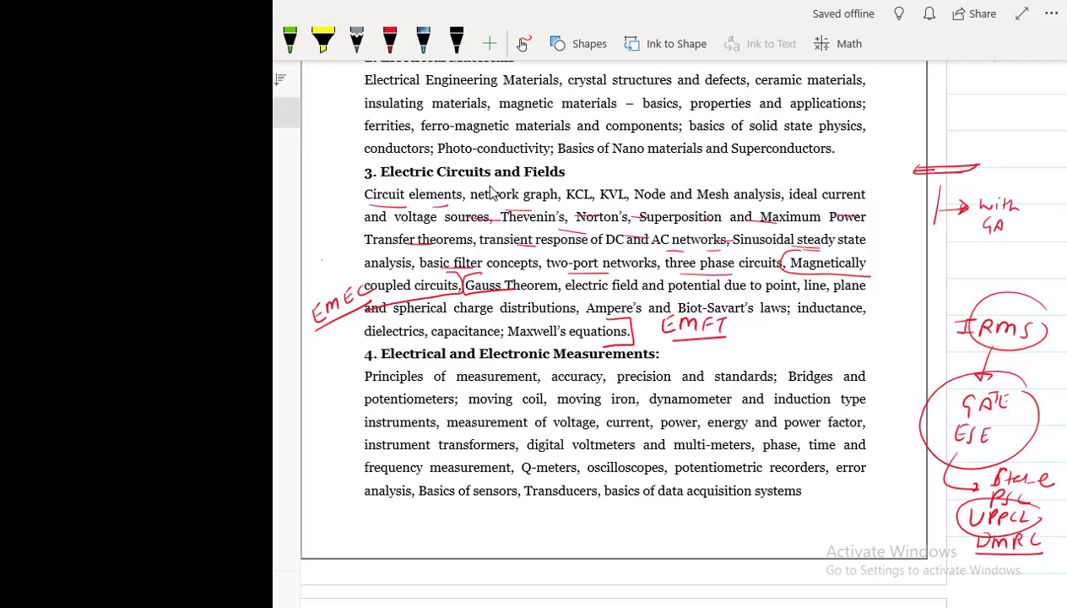
{"action": "left_click_drag", "start_coordinate": [979, 211], "coordinate": [1021, 245]}
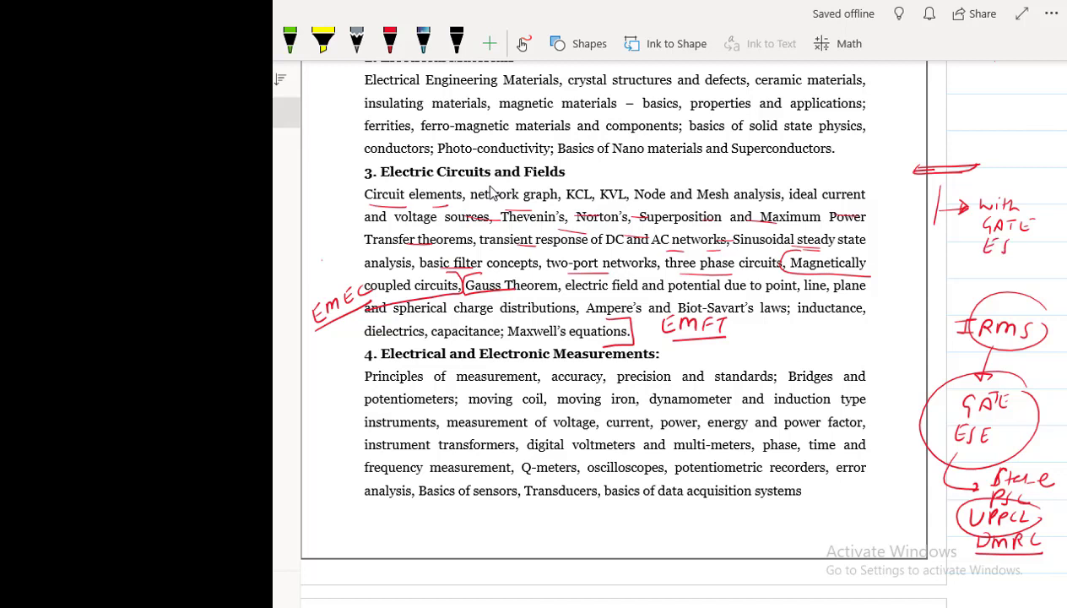
{"action": "left_click_drag", "start_coordinate": [954, 206], "coordinate": [1047, 254]}
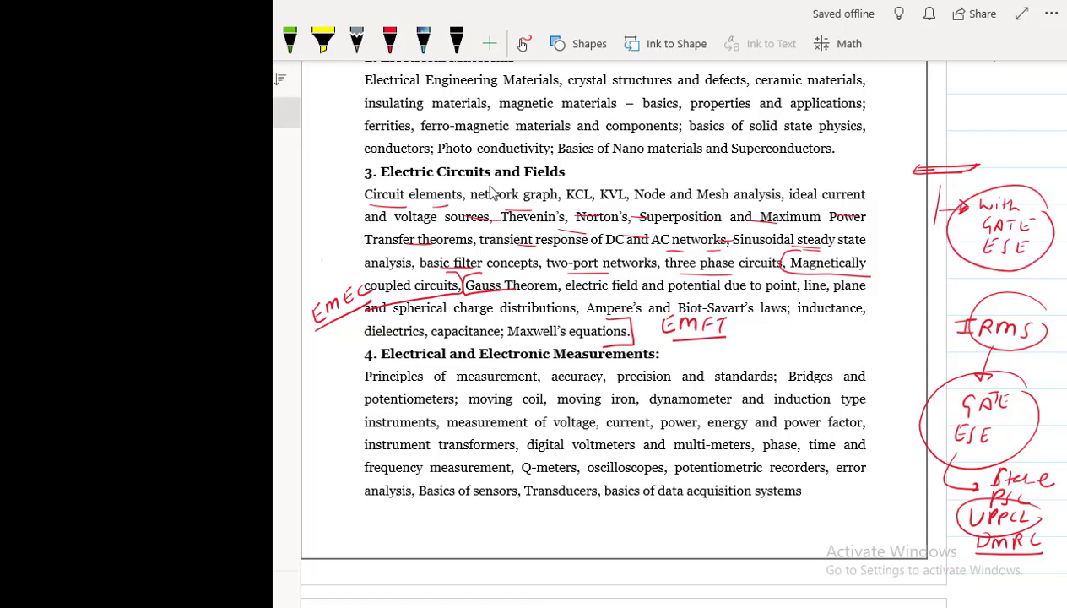
{"action": "left_click_drag", "start_coordinate": [971, 267], "coordinate": [959, 270]}
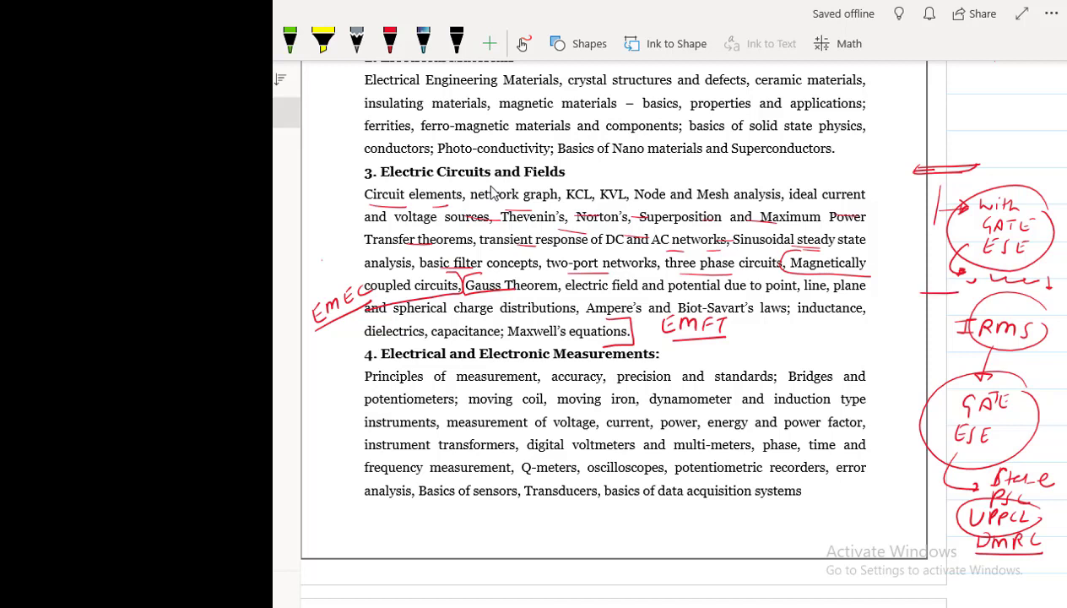
{"action": "left_click_drag", "start_coordinate": [925, 295], "coordinate": [948, 295]}
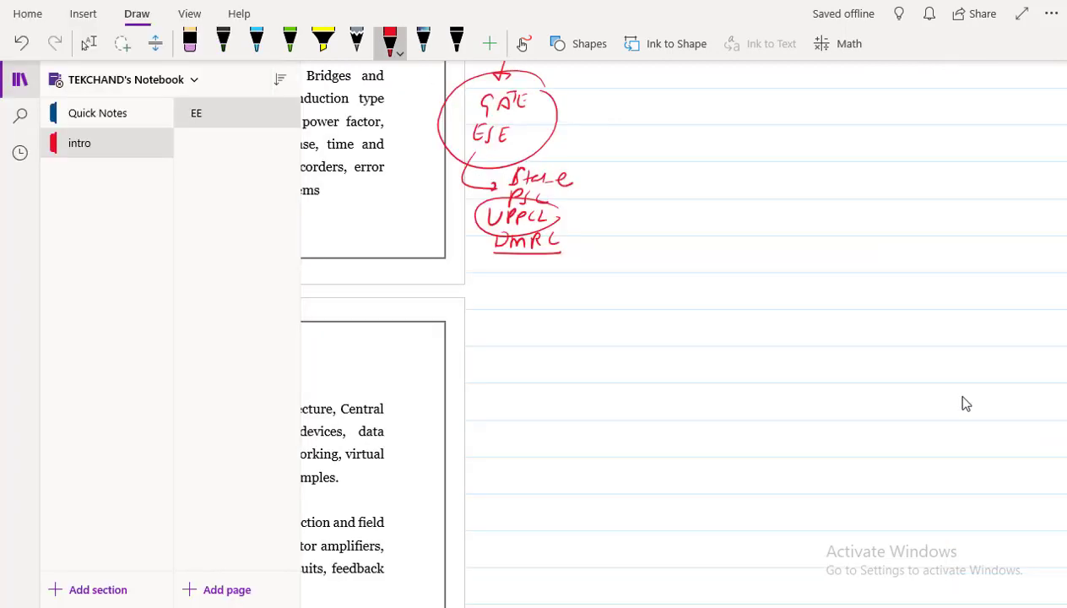
Step: Write 'Easy' with stacked circled H and E, branch lines and a short label under E
{"action": "left_click_drag", "start_coordinate": [740, 237], "coordinate": [723, 270]}
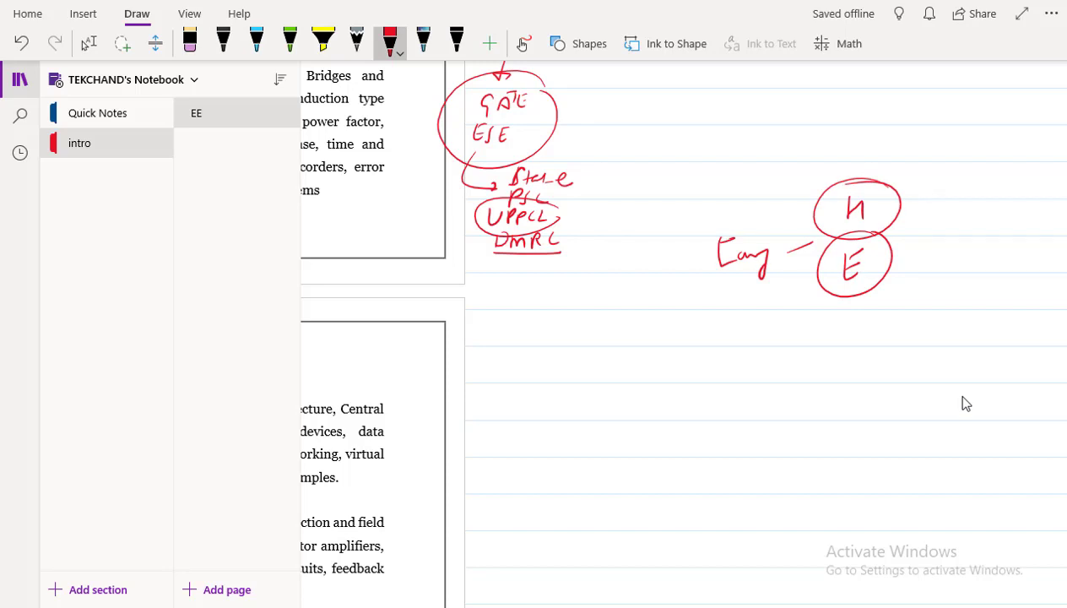
{"action": "left_click_drag", "start_coordinate": [878, 216], "coordinate": [945, 209]}
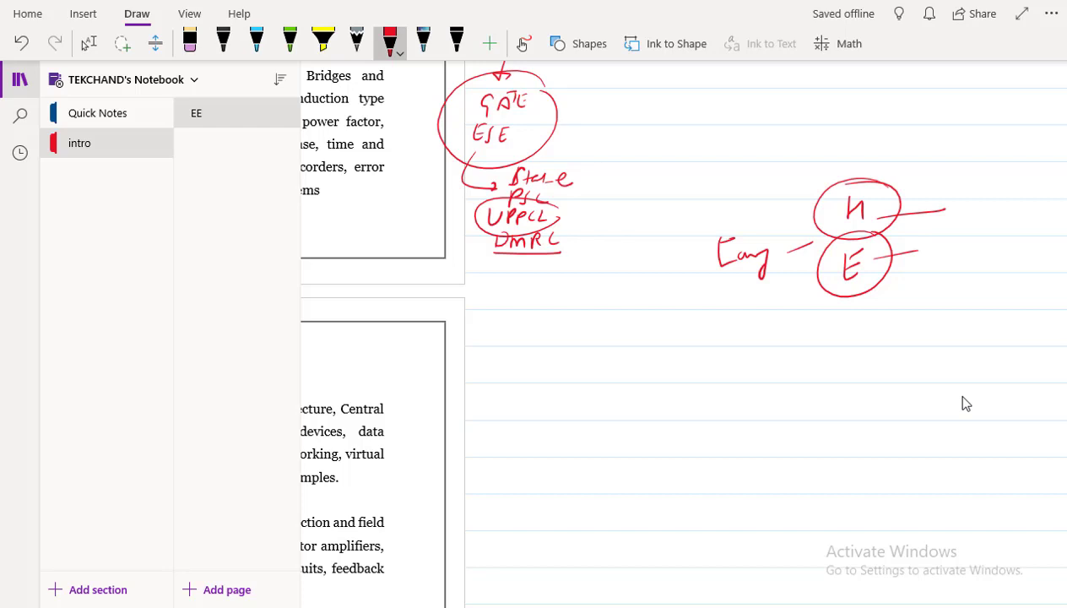
{"action": "left_click_drag", "start_coordinate": [837, 334], "coordinate": [878, 321]}
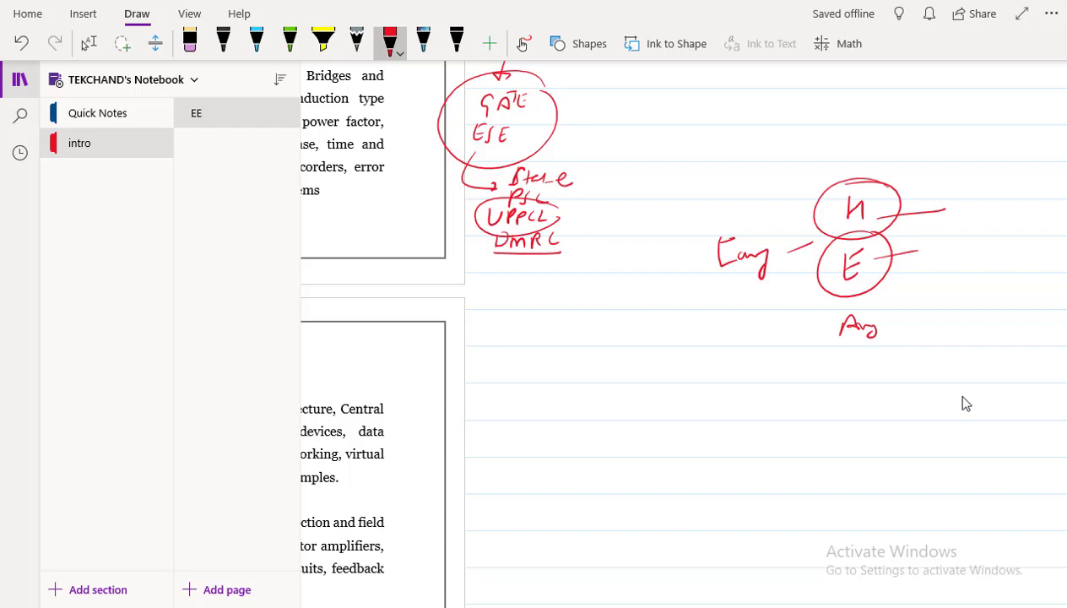